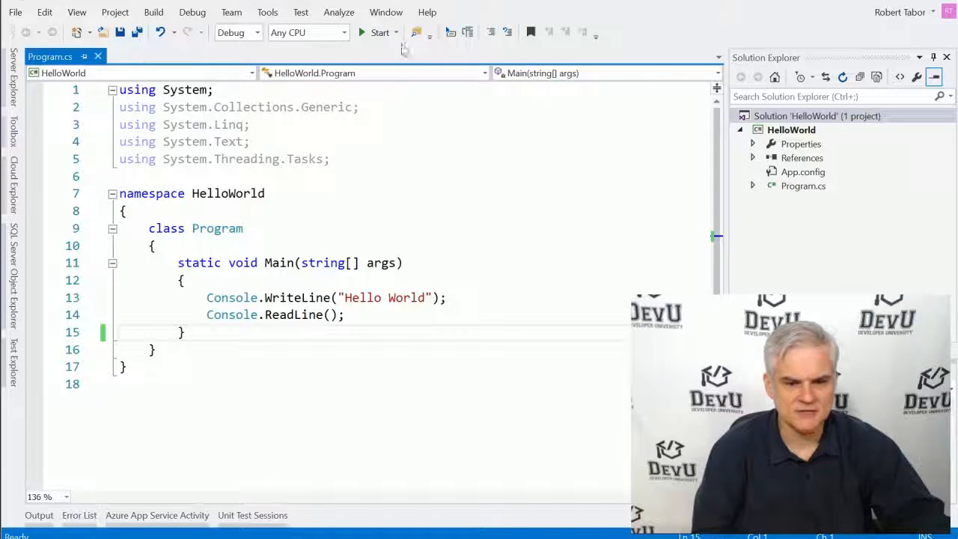
mouse_move(527, 57)
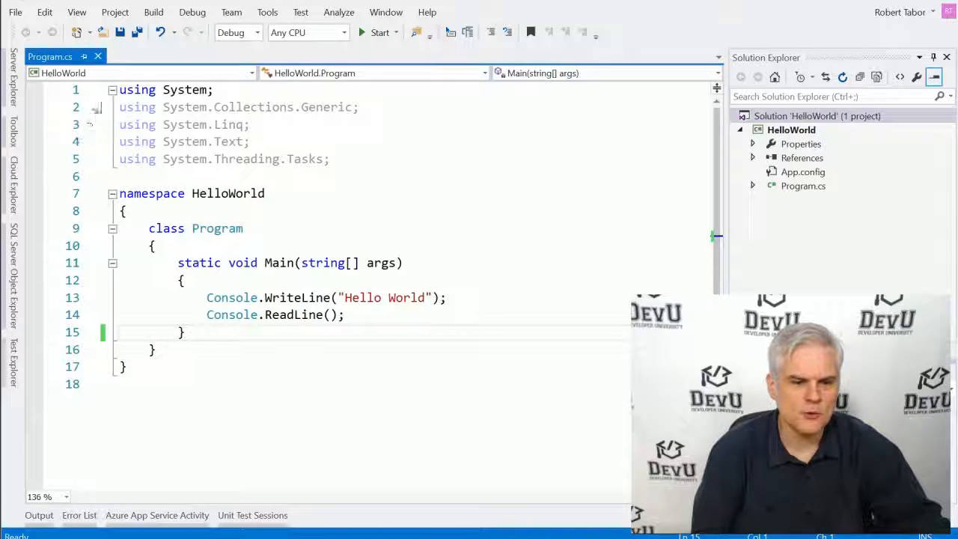
mouse_move(51, 57)
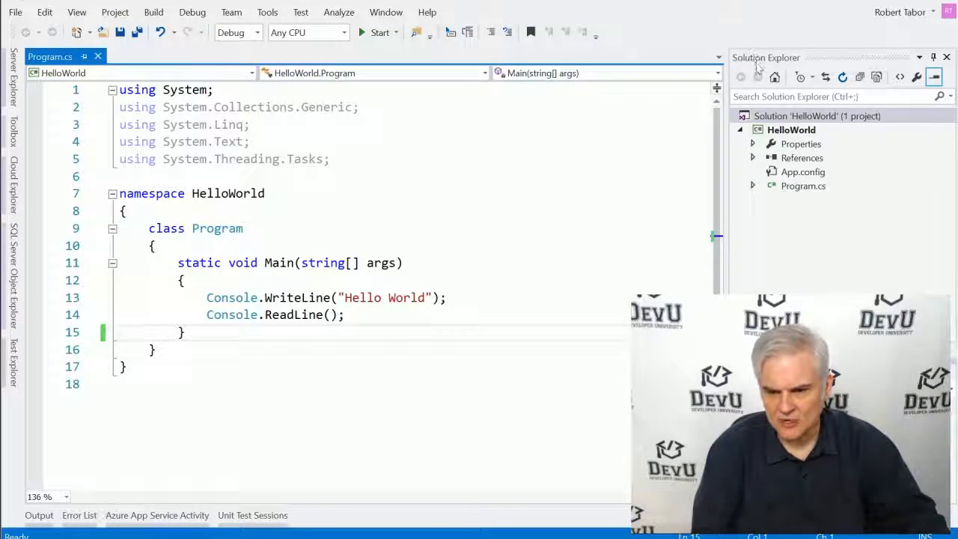
Close the Program.cs editor and reopen it from Solution Explorer
click(817, 115)
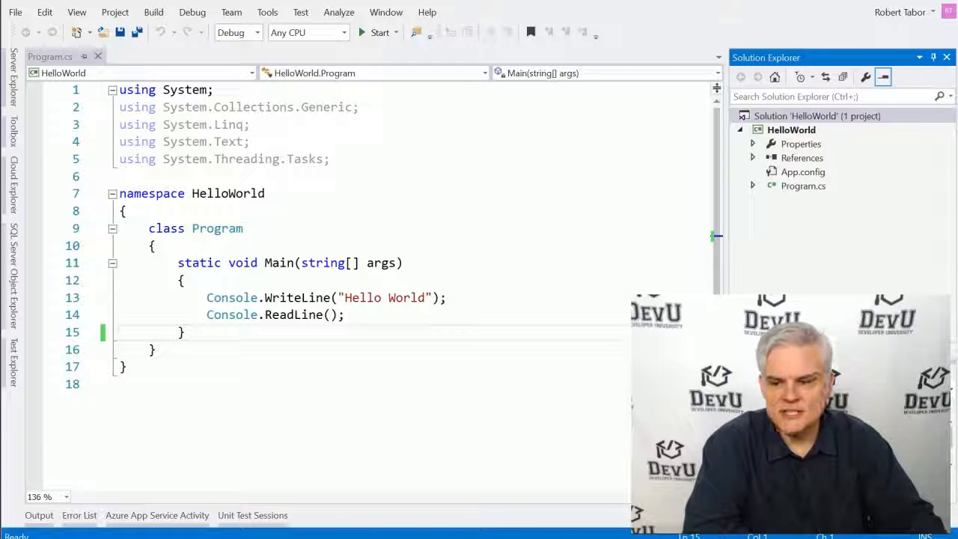
click(803, 185)
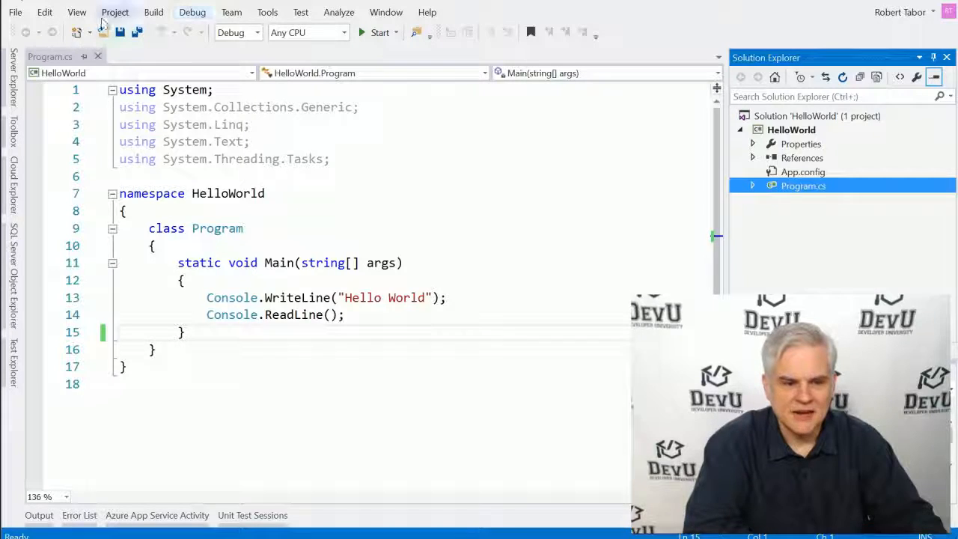
mouse_move(99, 57)
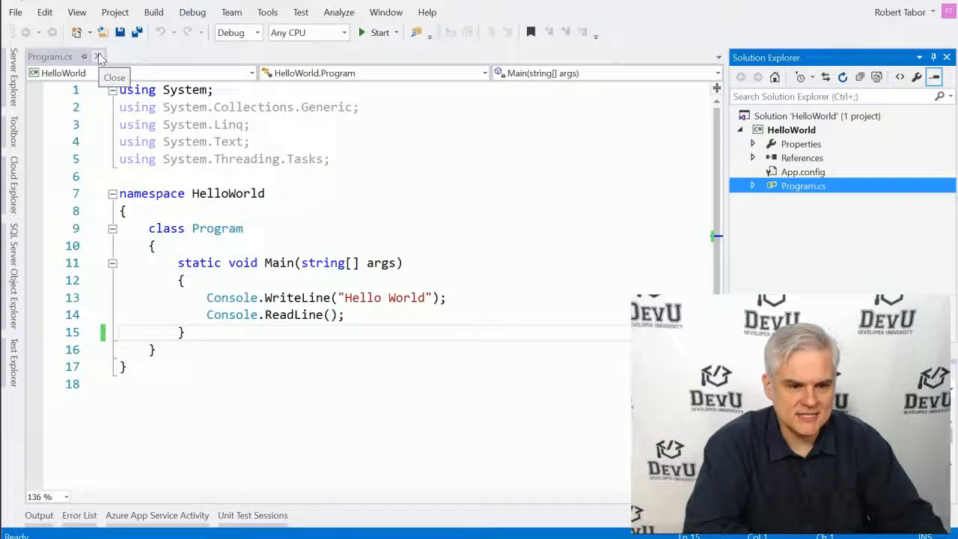
click(99, 57)
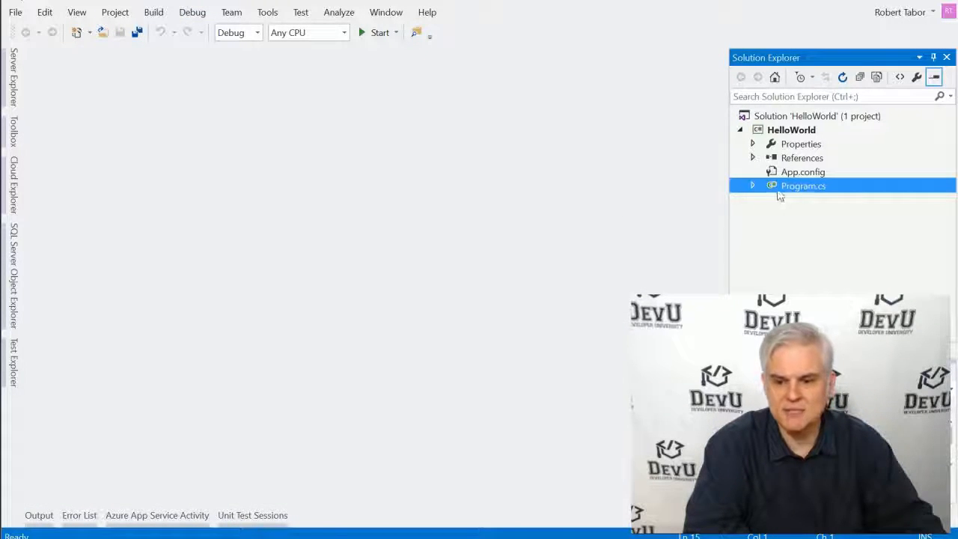
mouse_move(784, 189)
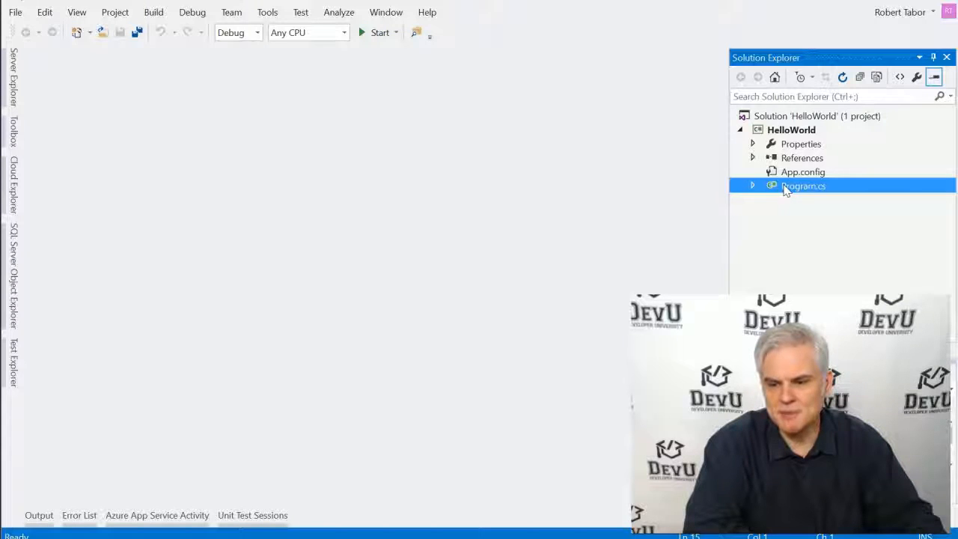
double_click(803, 185)
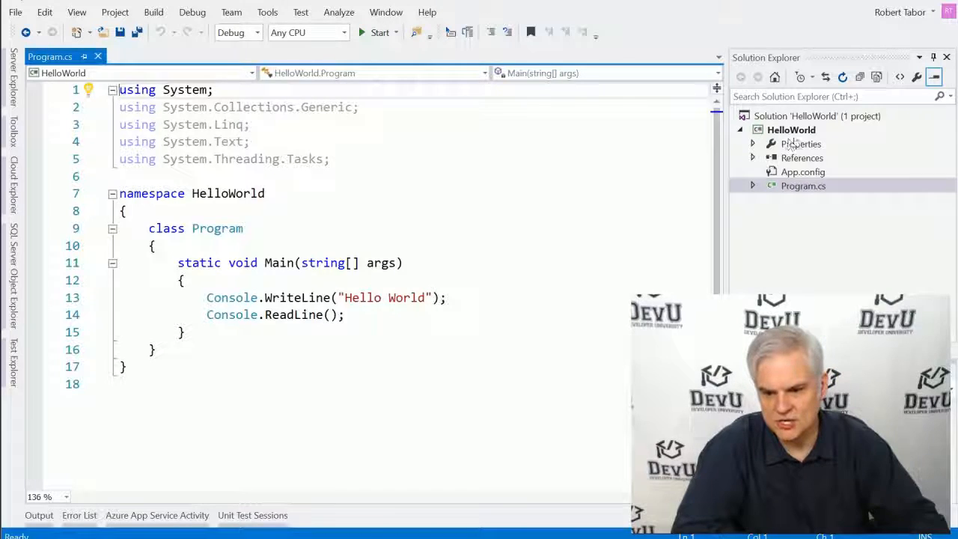
Select the HelloWorld project and bring up File Explorer at Quick access
click(790, 129)
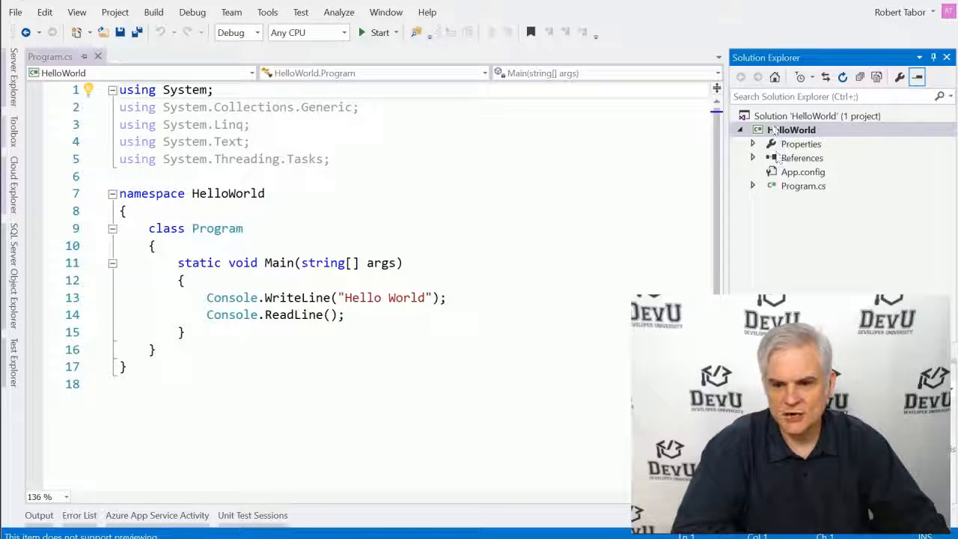
click(818, 117)
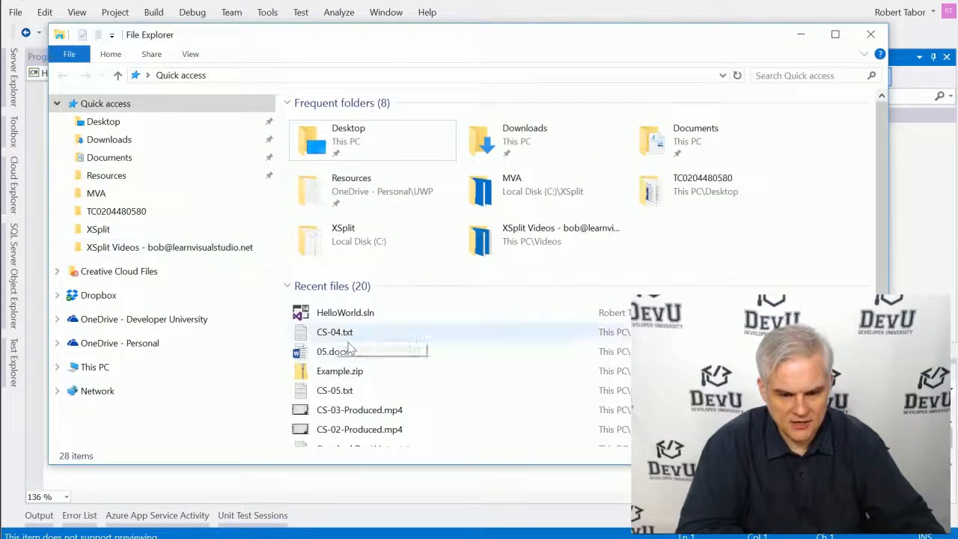
Navigate to the Documents folder and pick out the Visual Studio 2015 folder
click(109, 157)
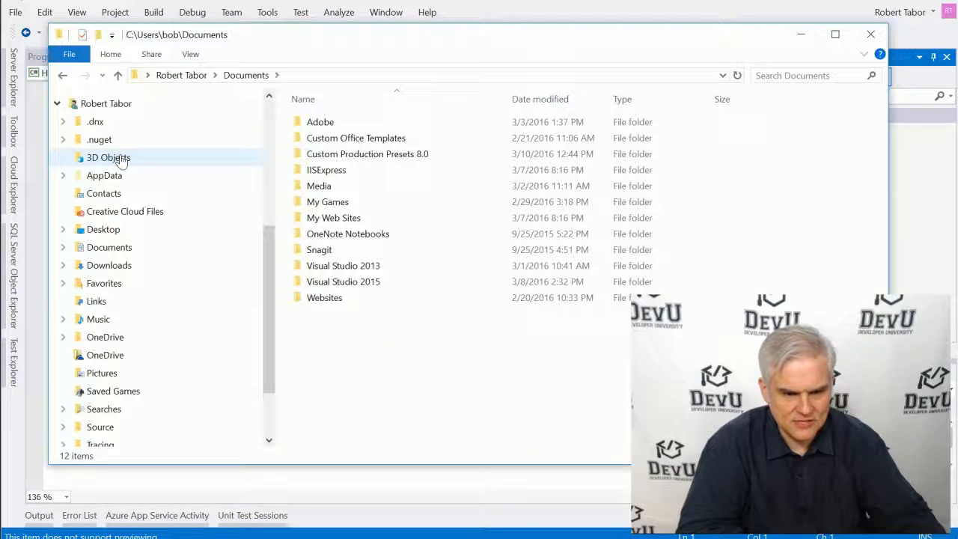
mouse_move(389, 396)
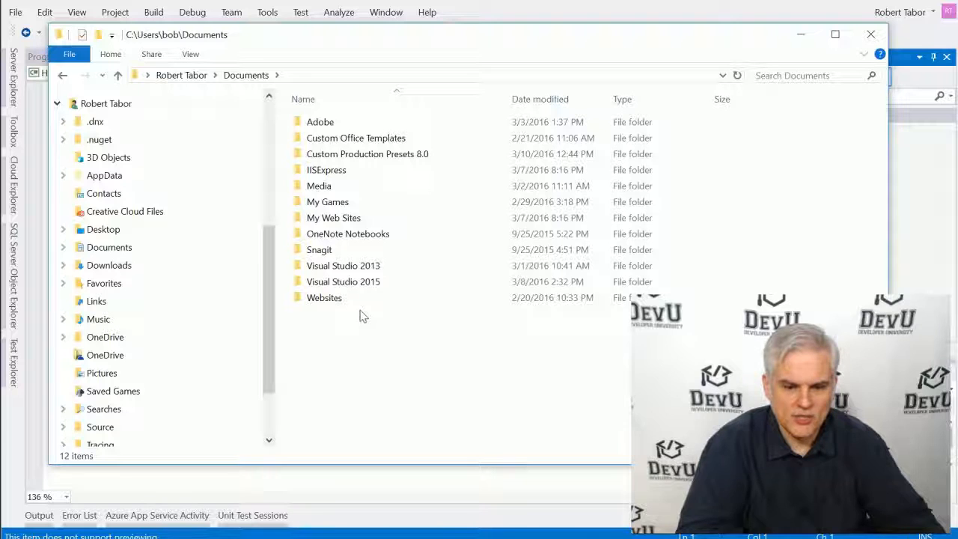
click(343, 282)
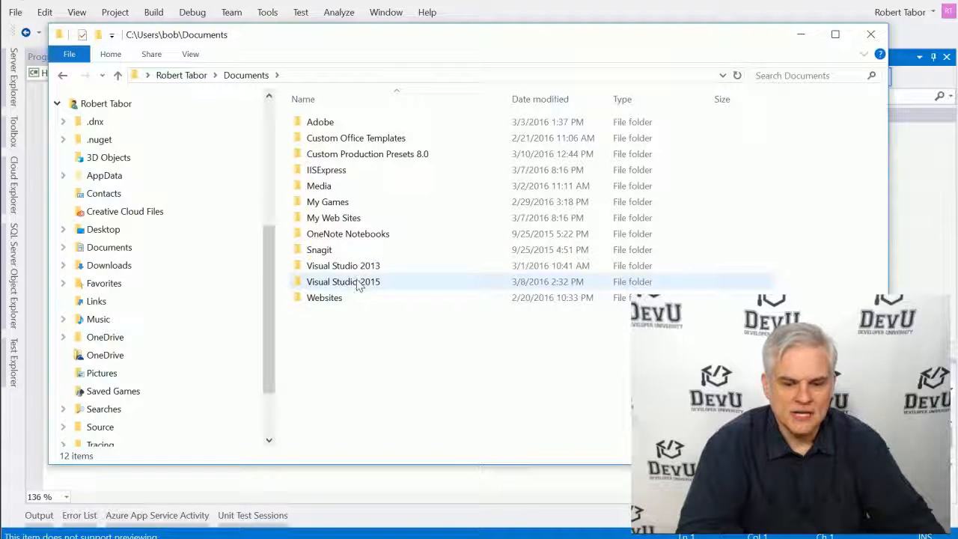
mouse_move(343, 282)
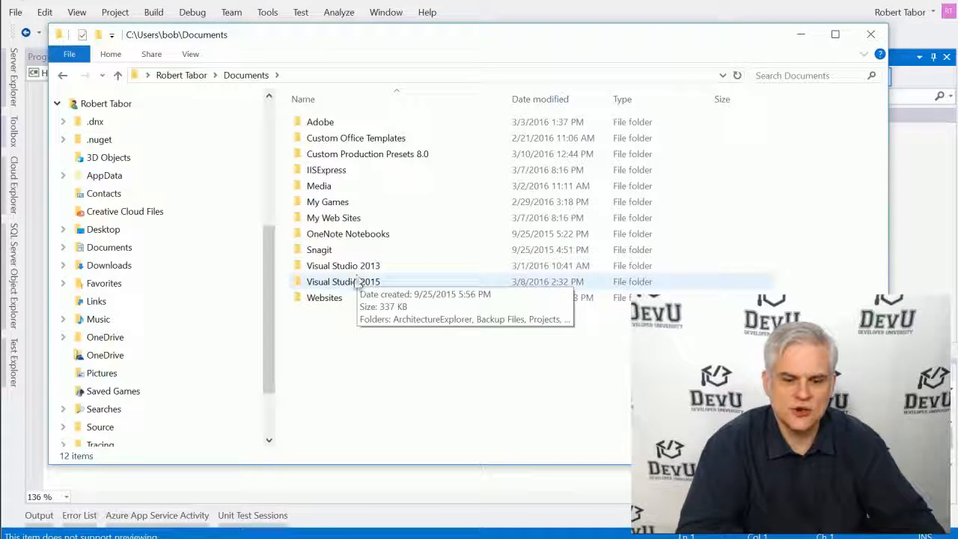
mouse_move(352, 281)
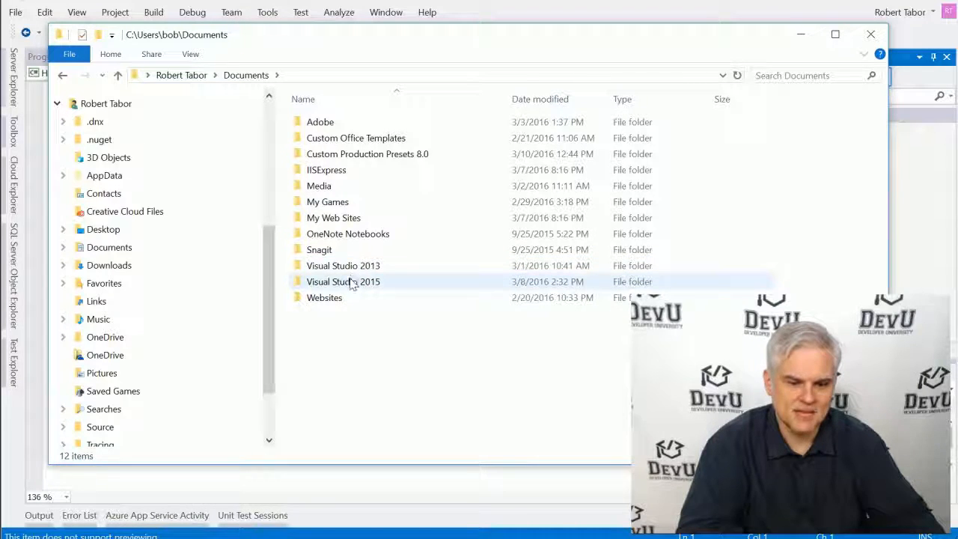
mouse_move(343, 281)
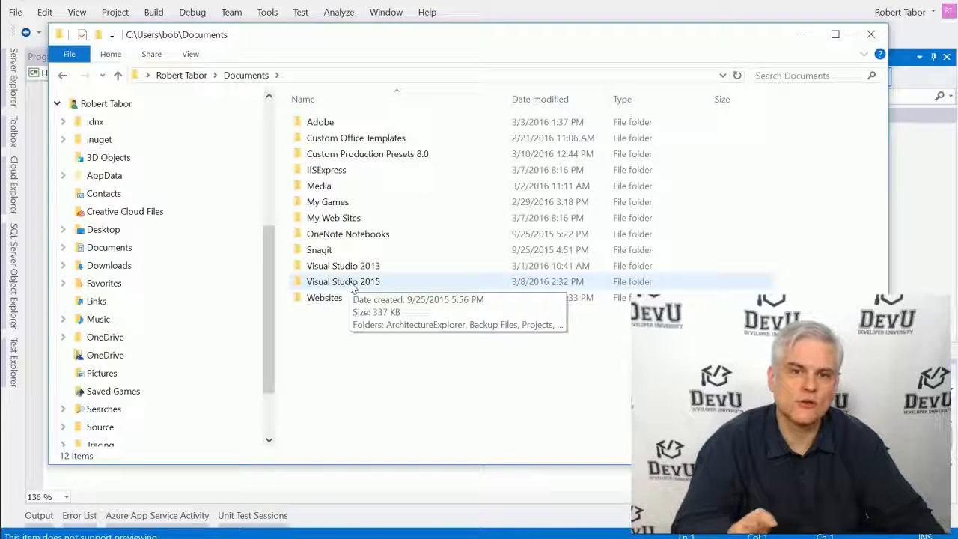
Browse into Visual Studio 2015\Projects, where the HelloWorld folder sits
double_click(343, 281)
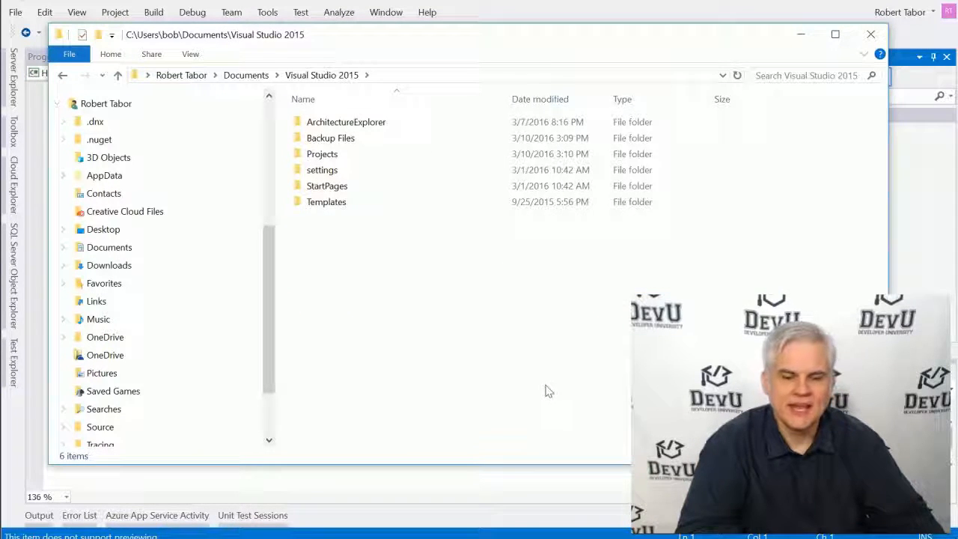
click(322, 153)
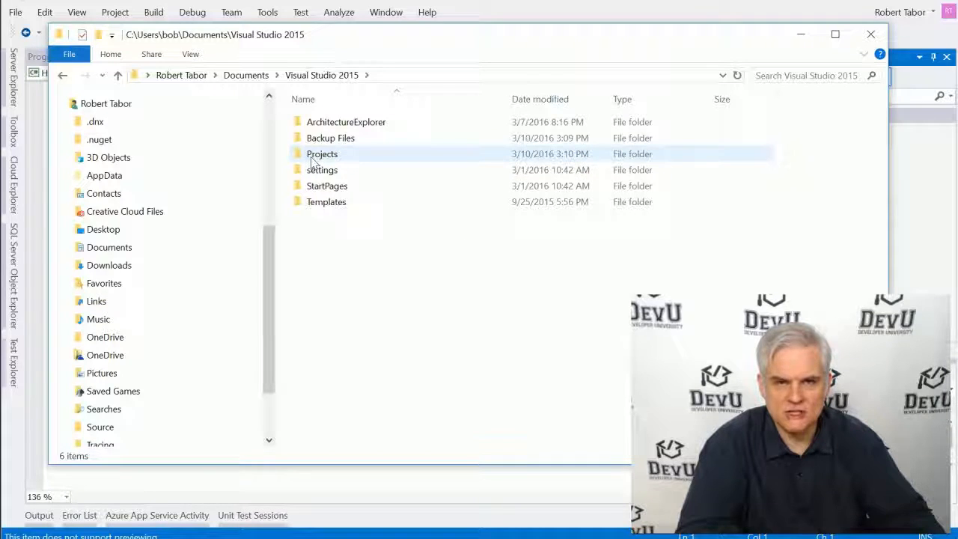
double_click(322, 153)
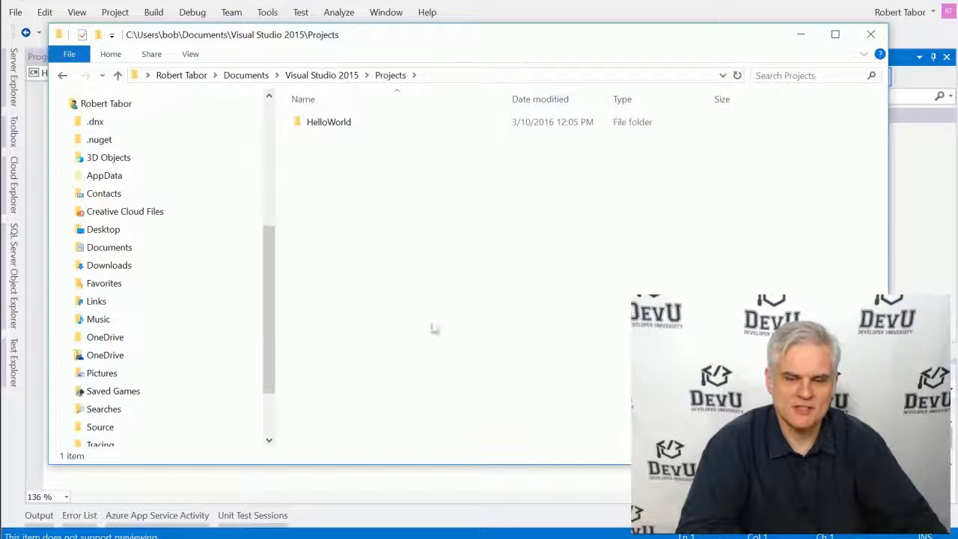
mouse_move(421, 281)
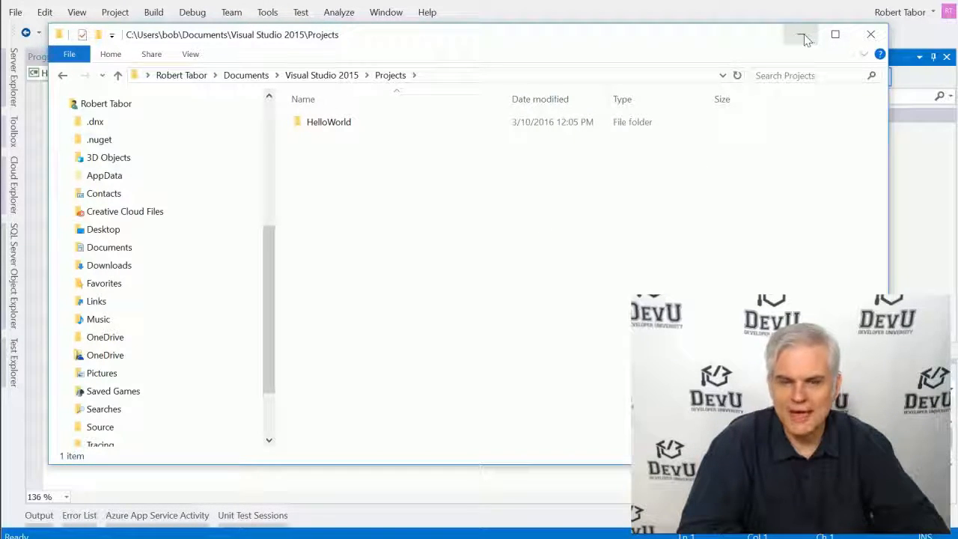
mouse_move(802, 34)
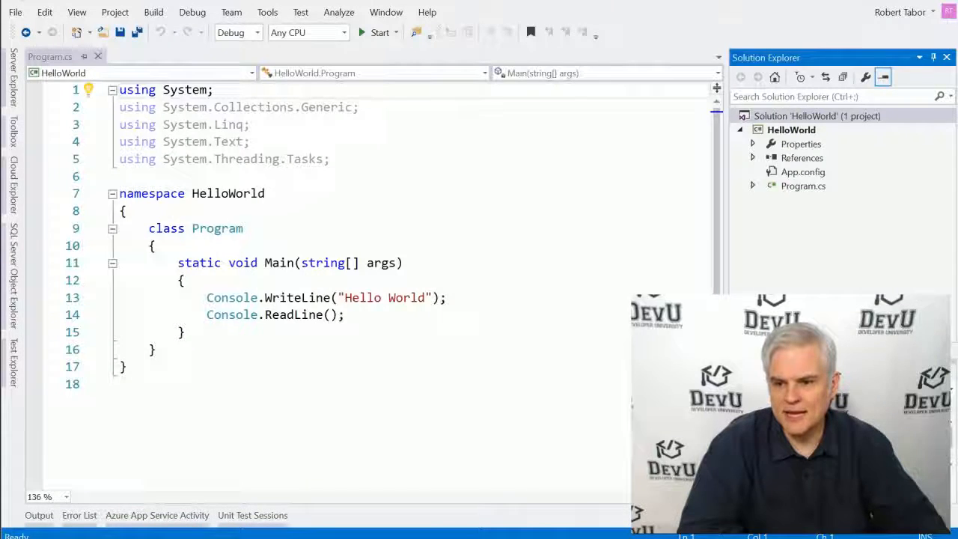
mouse_move(921, 9)
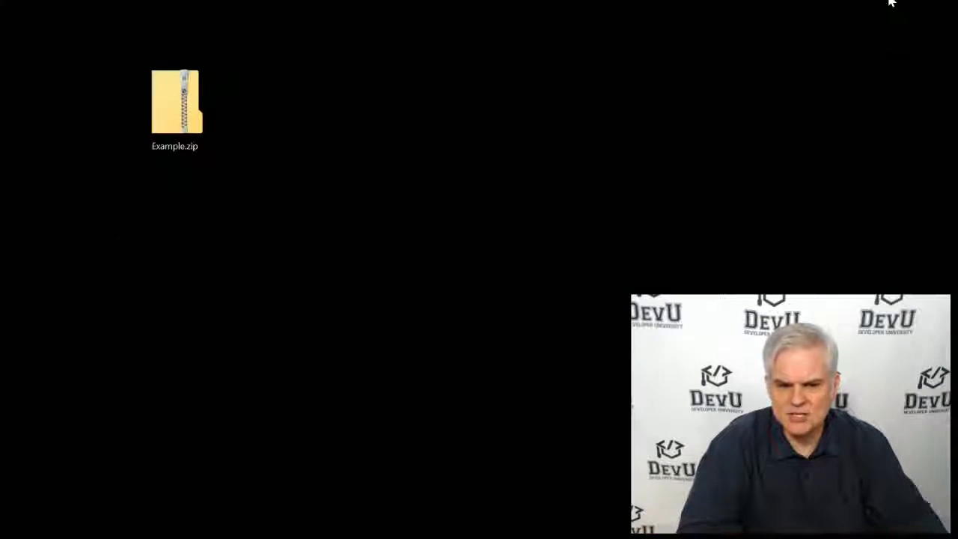
Extract Example.zip to C:\Example via Extract All
click(173, 105)
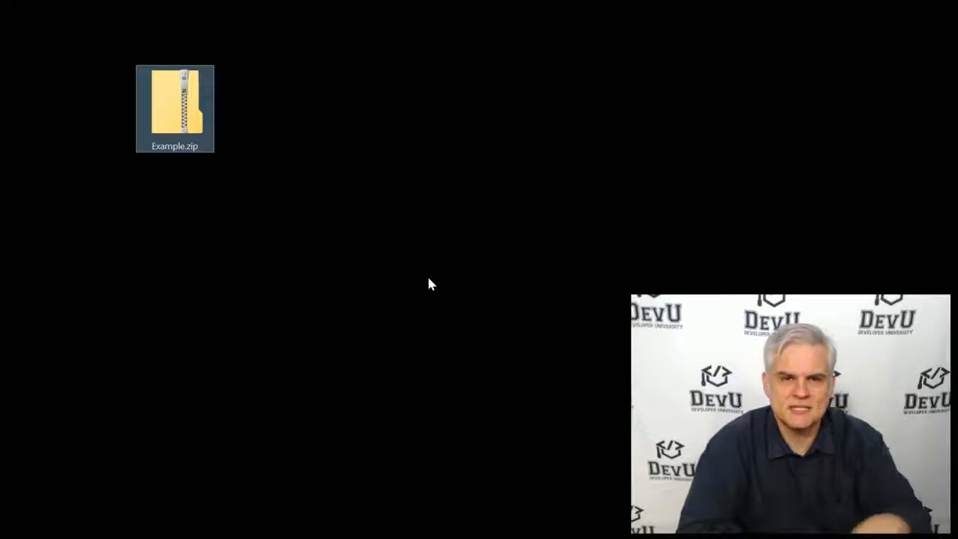
right_click(174, 108)
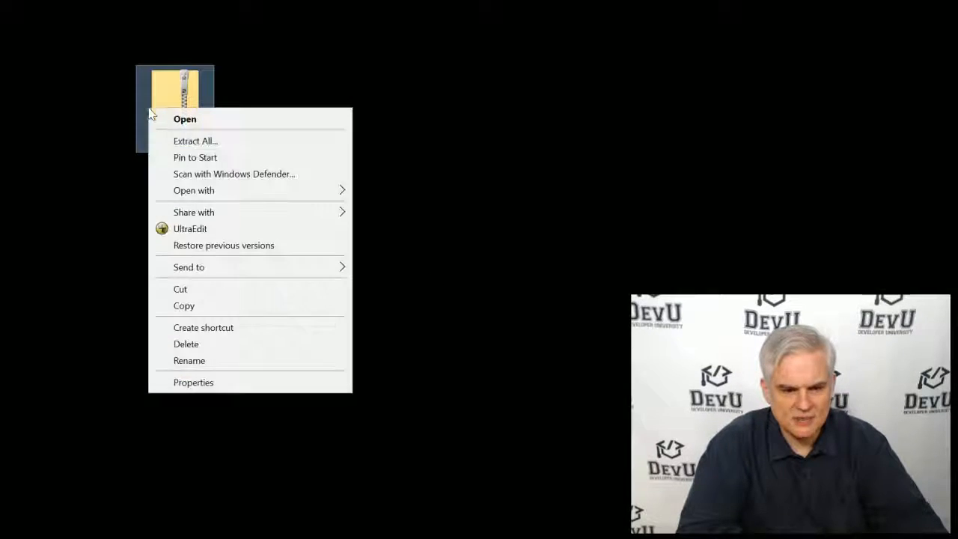
click(194, 140)
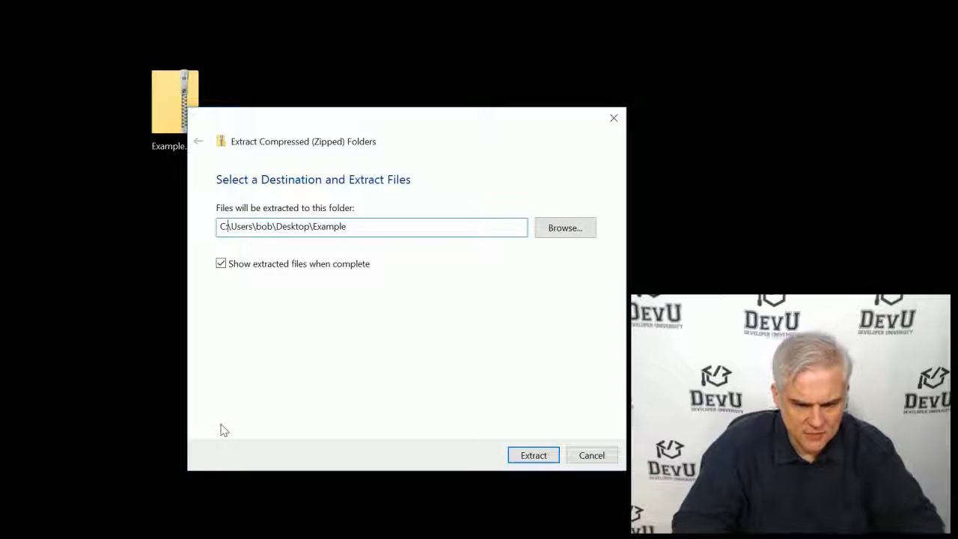
text(C:\Example)
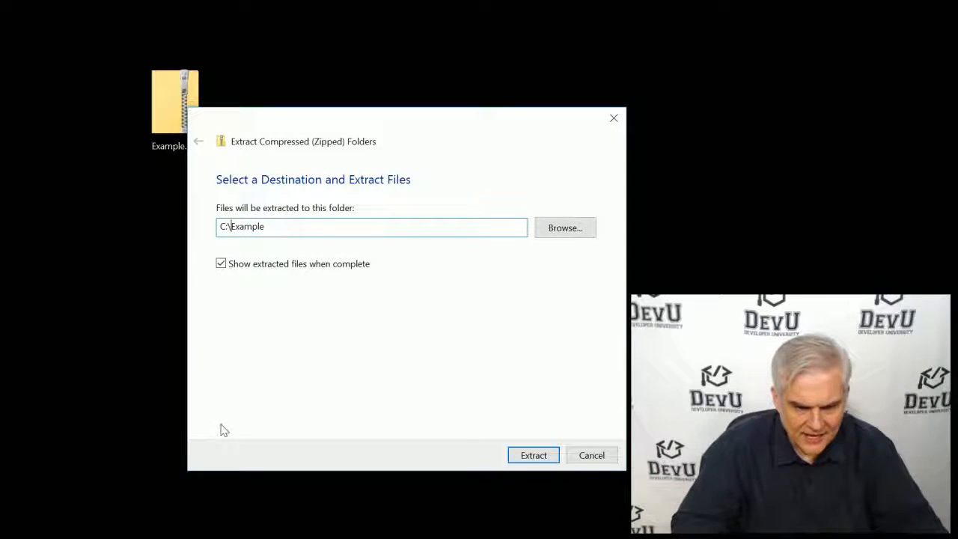
mouse_move(337, 354)
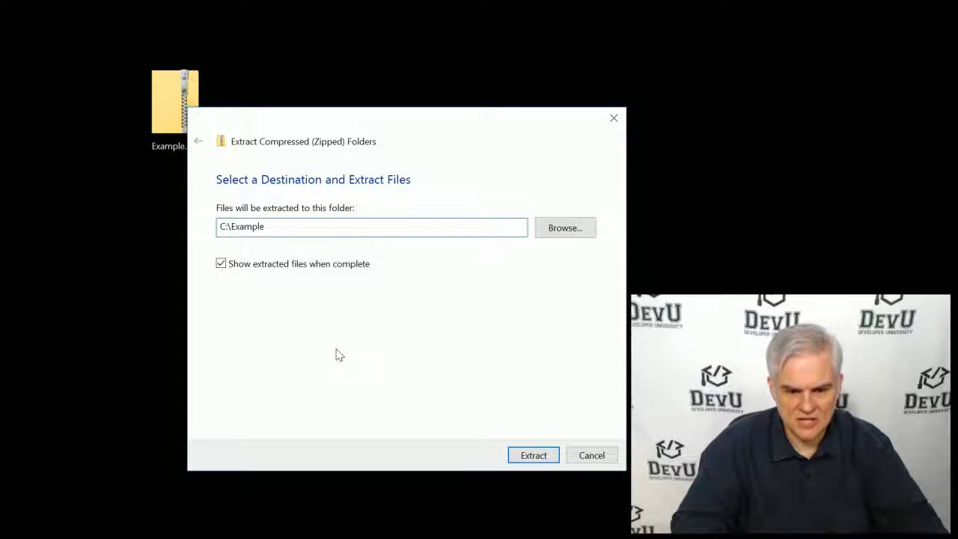
click(533, 455)
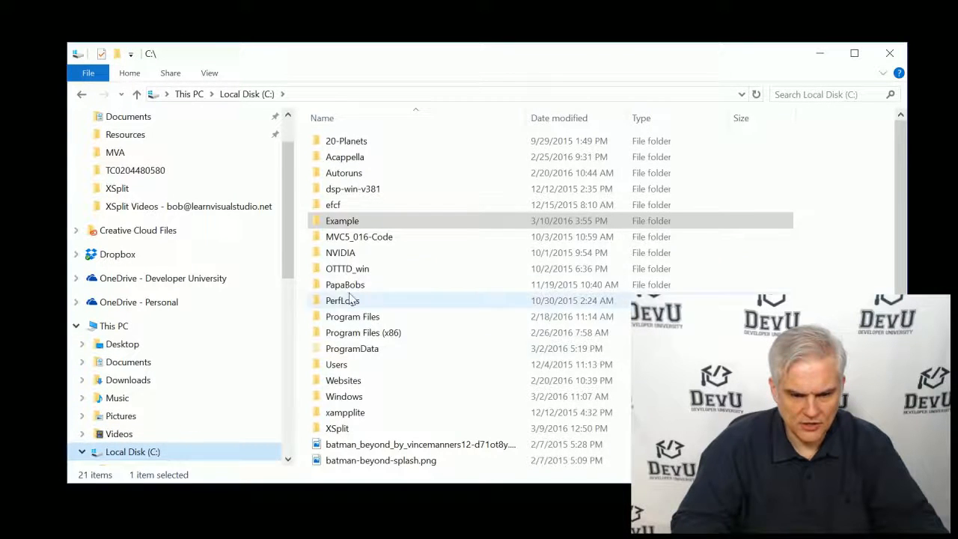
Browse into C:\Example\Example and launch Example.sln in Visual Studio
double_click(342, 220)
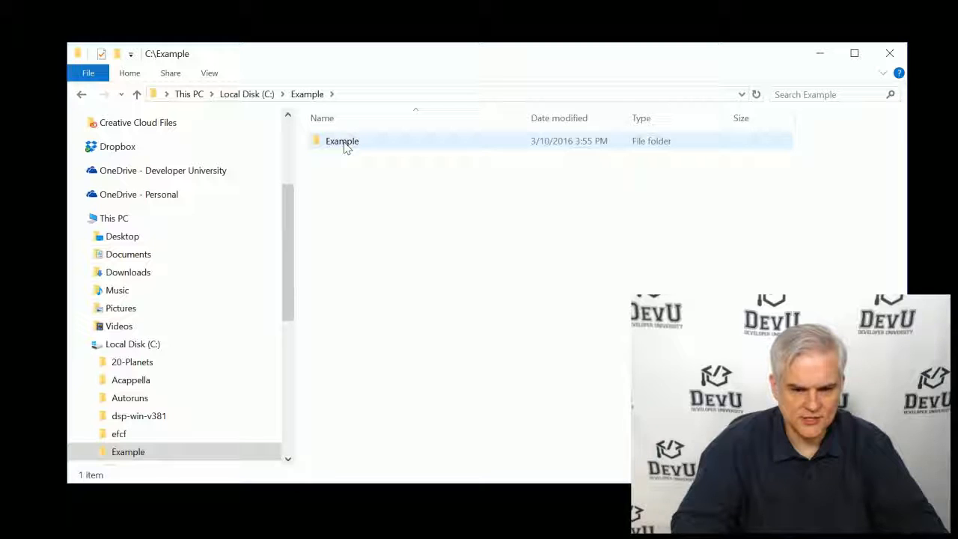
double_click(342, 140)
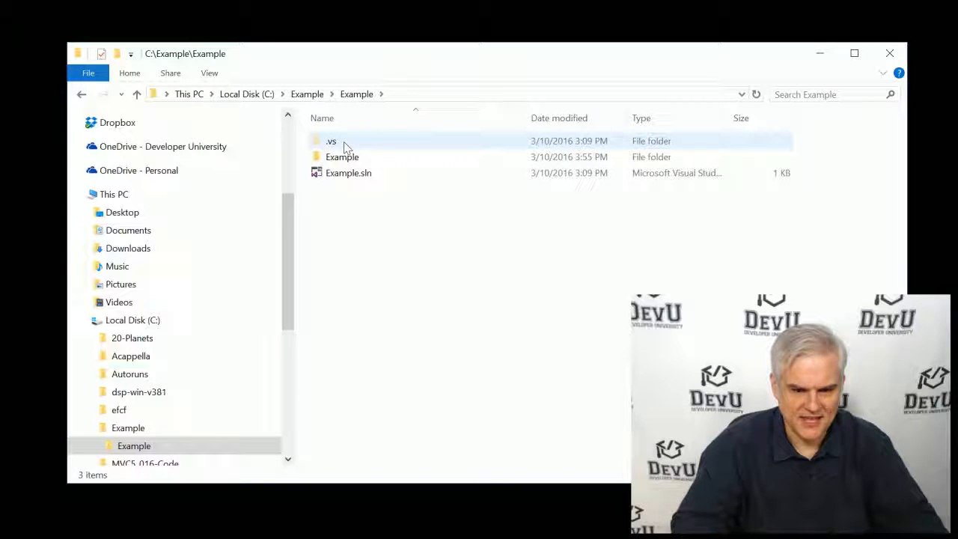
click(348, 173)
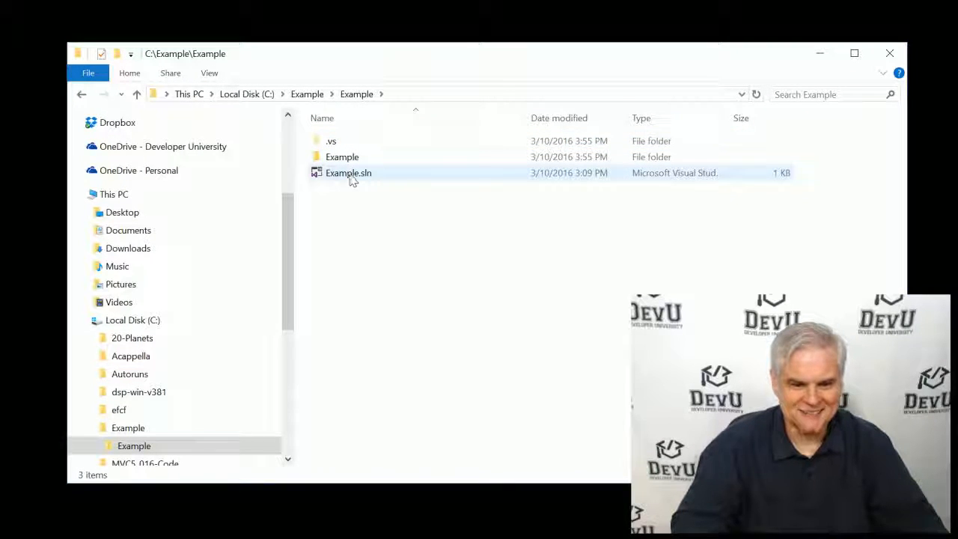
mouse_move(347, 174)
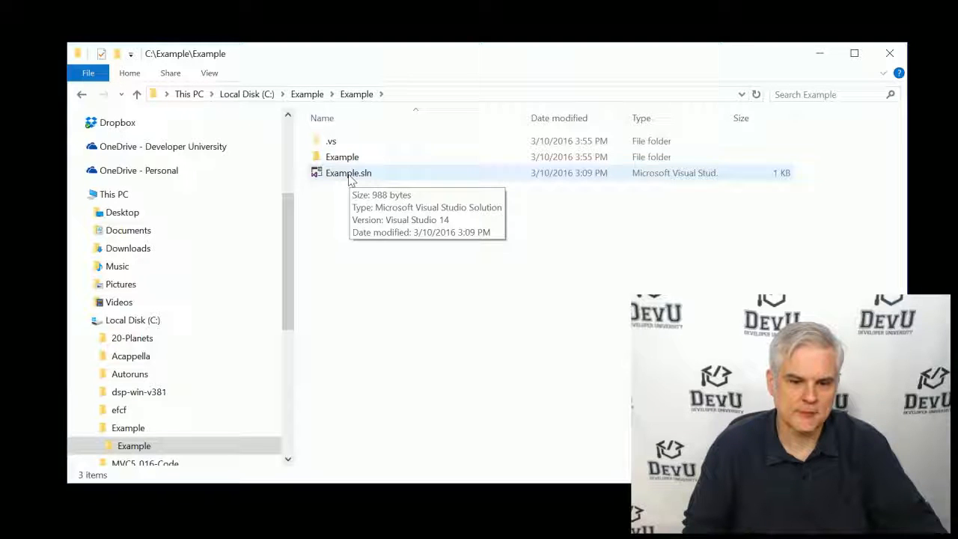
double_click(347, 174)
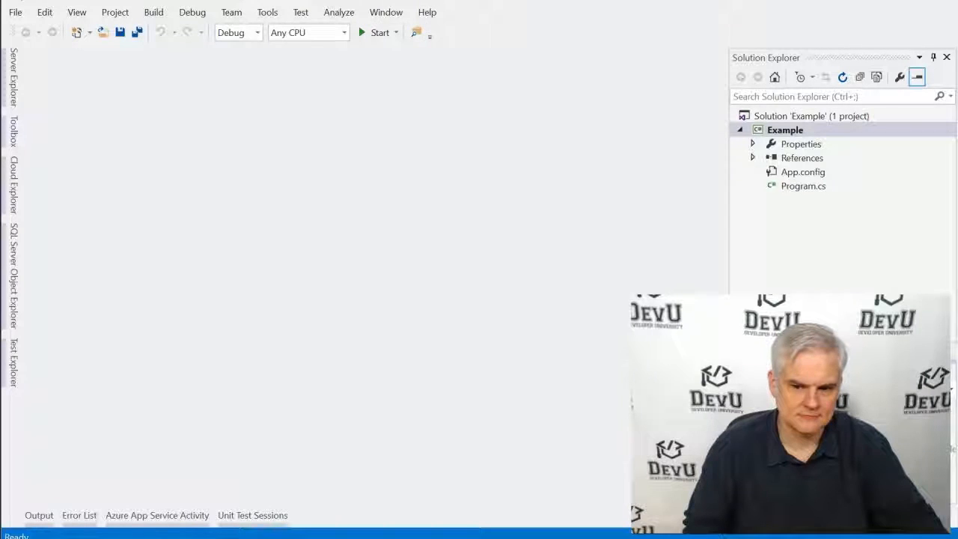
Start File > Open > Project/Solution and browse into the C:\Example folder
click(15, 12)
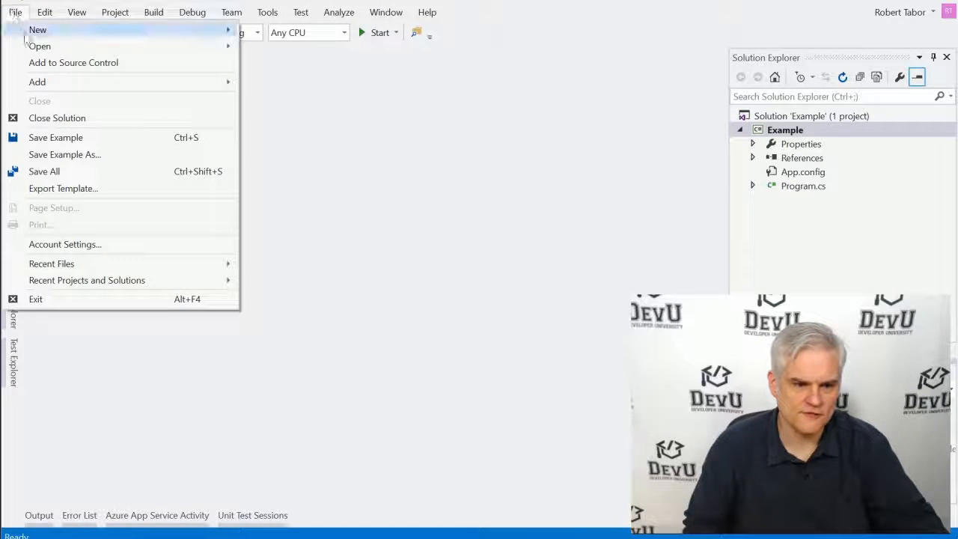
click(291, 54)
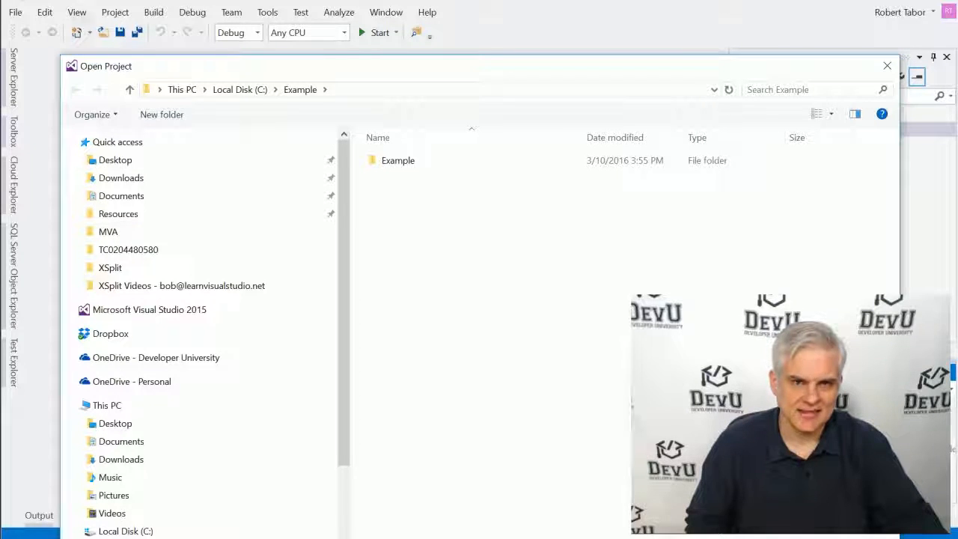
double_click(398, 161)
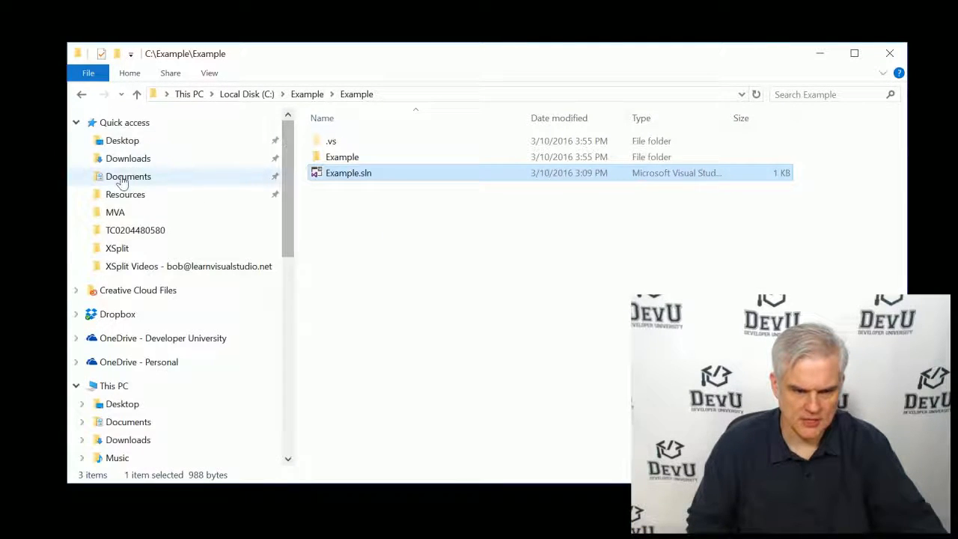
Navigate to Documents\Visual Studio 2015\Projects\HelloWorld
click(129, 177)
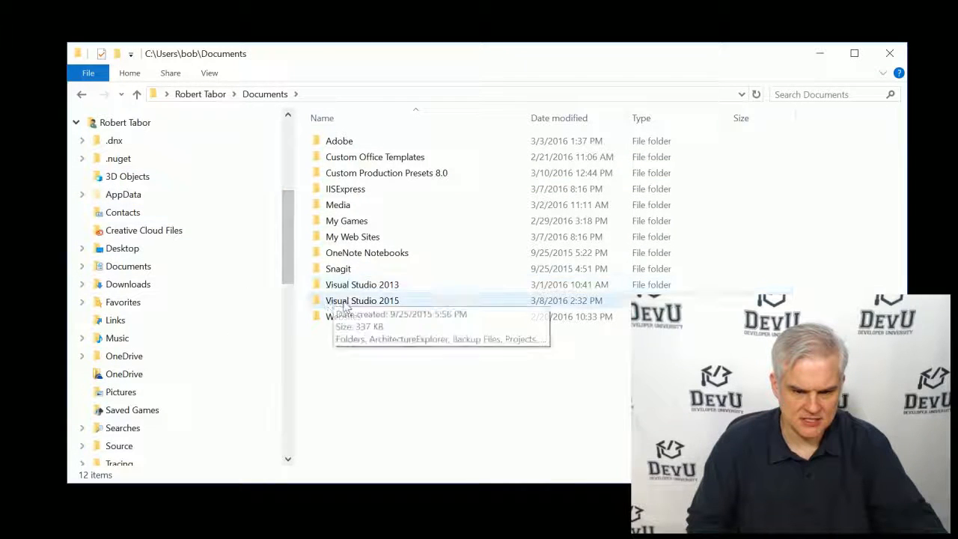
double_click(362, 299)
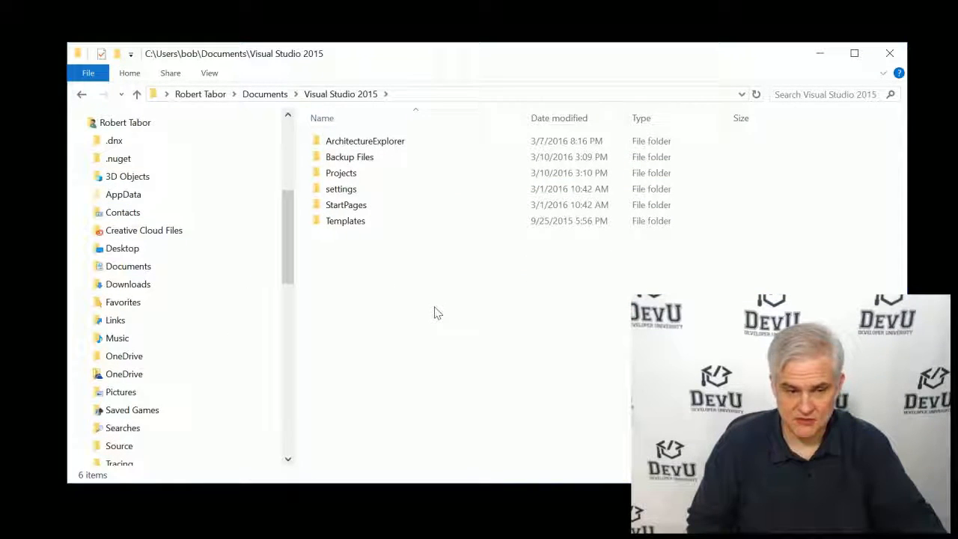
double_click(341, 172)
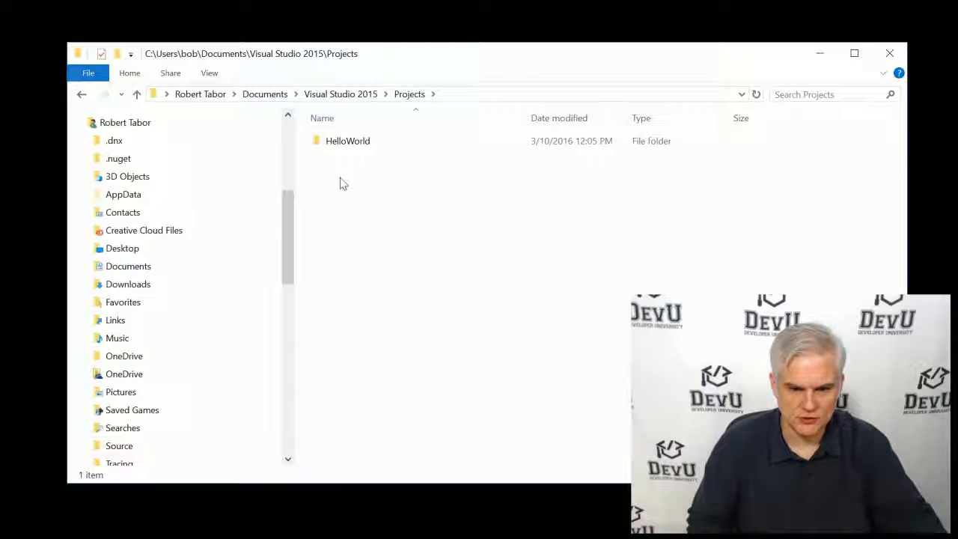
mouse_move(378, 162)
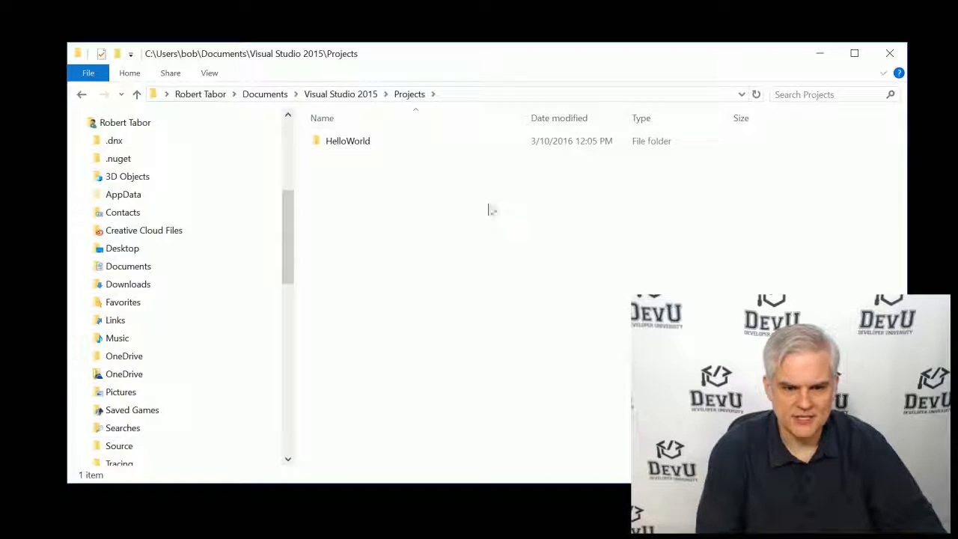
click(347, 140)
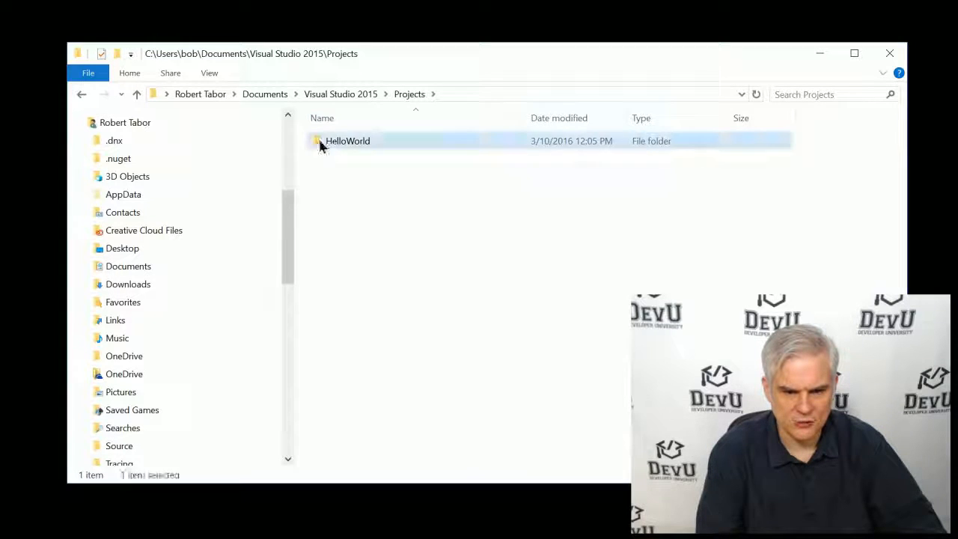
double_click(347, 141)
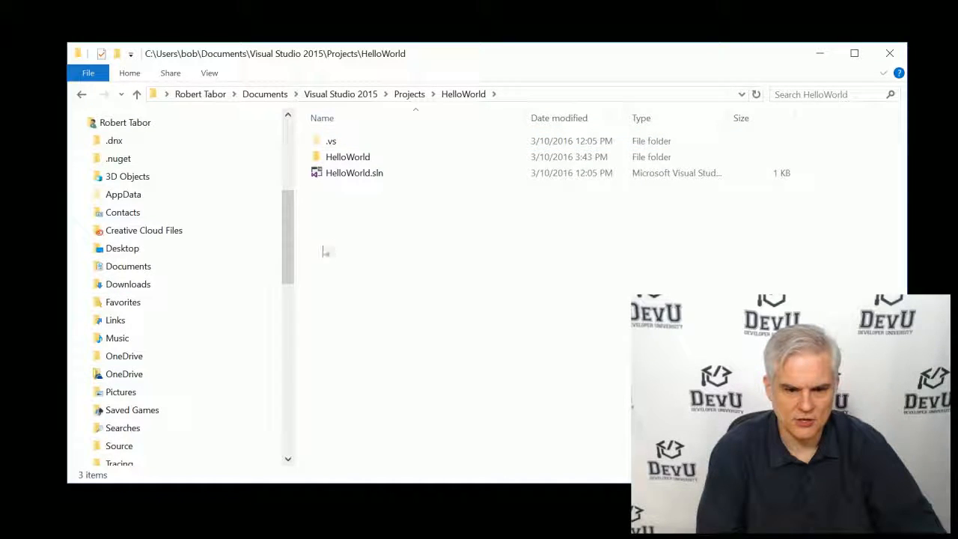
mouse_move(354, 174)
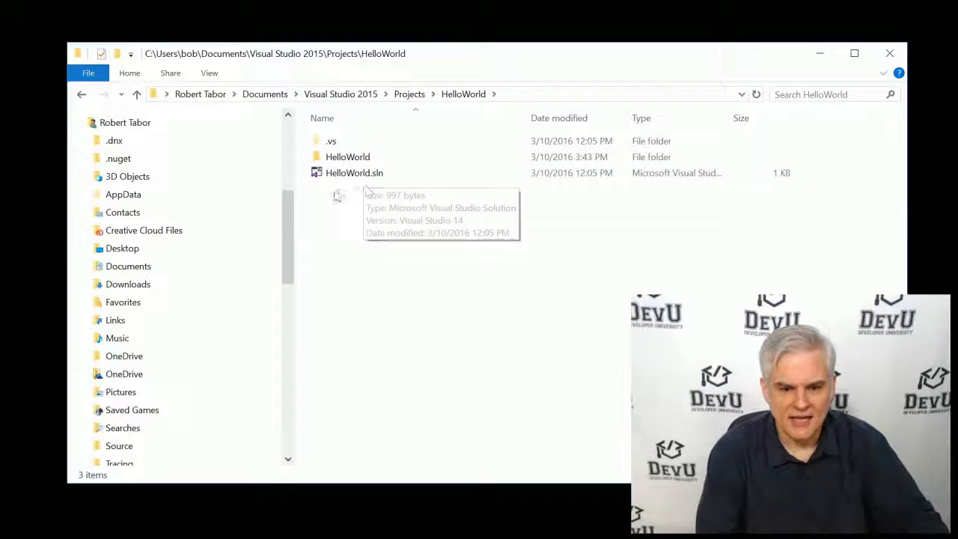
Open HelloWorld.sln as plain text in Notepad
click(353, 172)
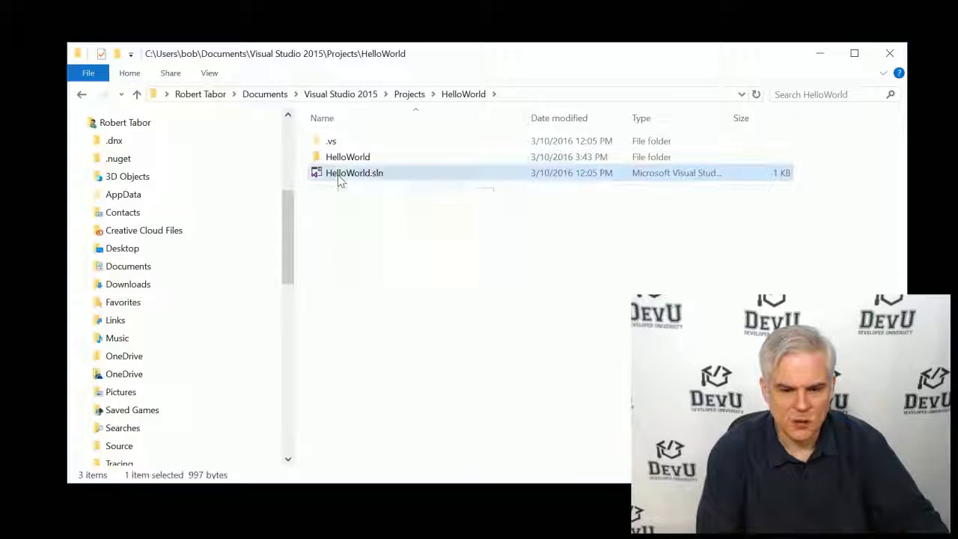
right_click(354, 172)
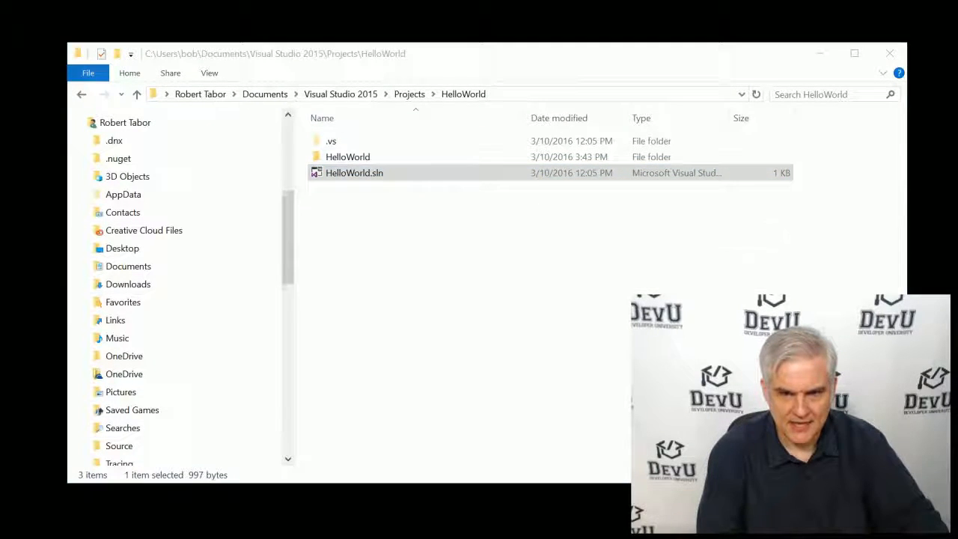
double_click(354, 173)
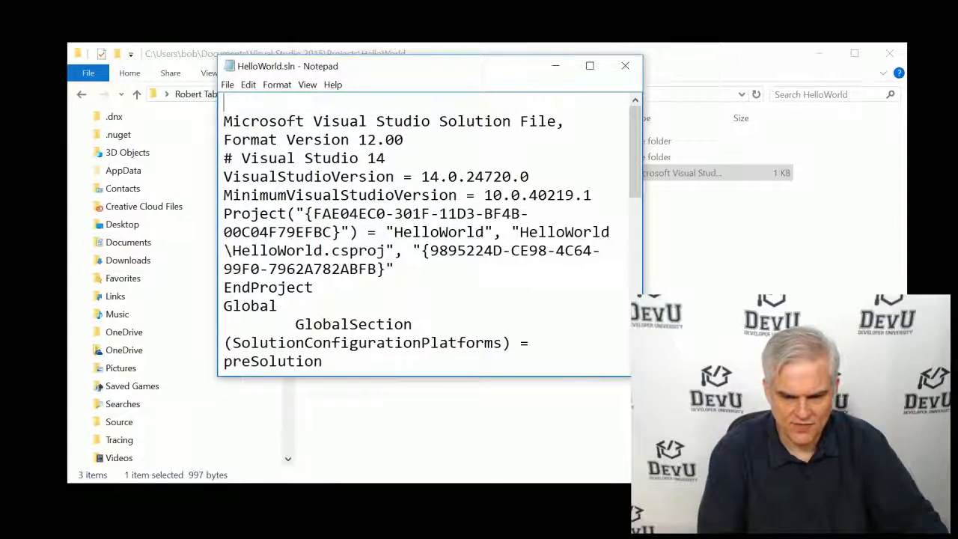
Scroll through HelloWorld.sln, reviewing the .csproj path and Debug/Release sections
scroll(down, 3)
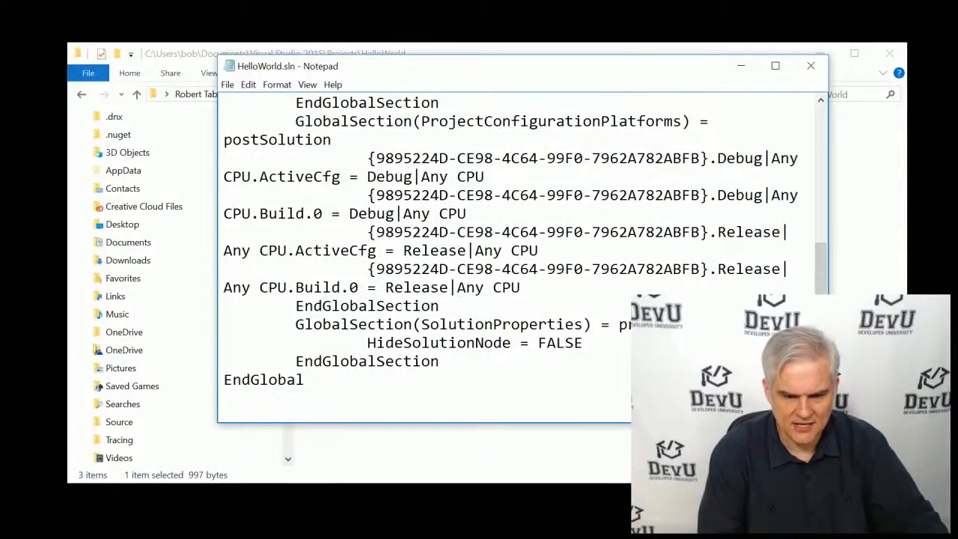
scroll(up, 3)
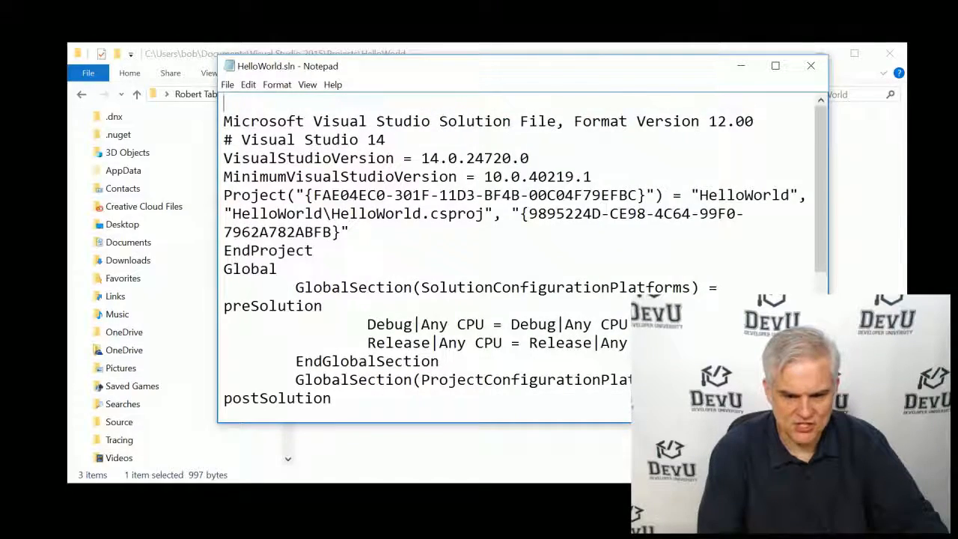
scroll(down, 3)
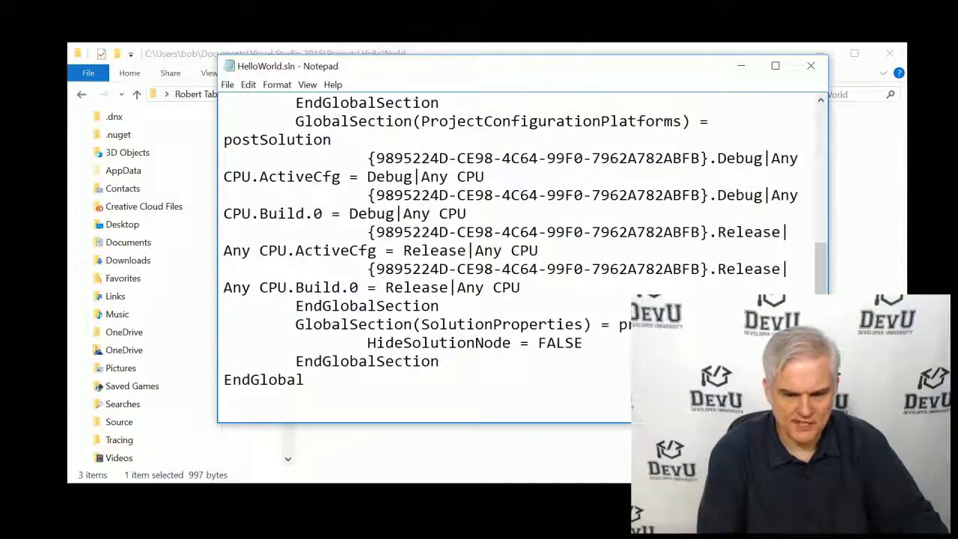
scroll(up, 3)
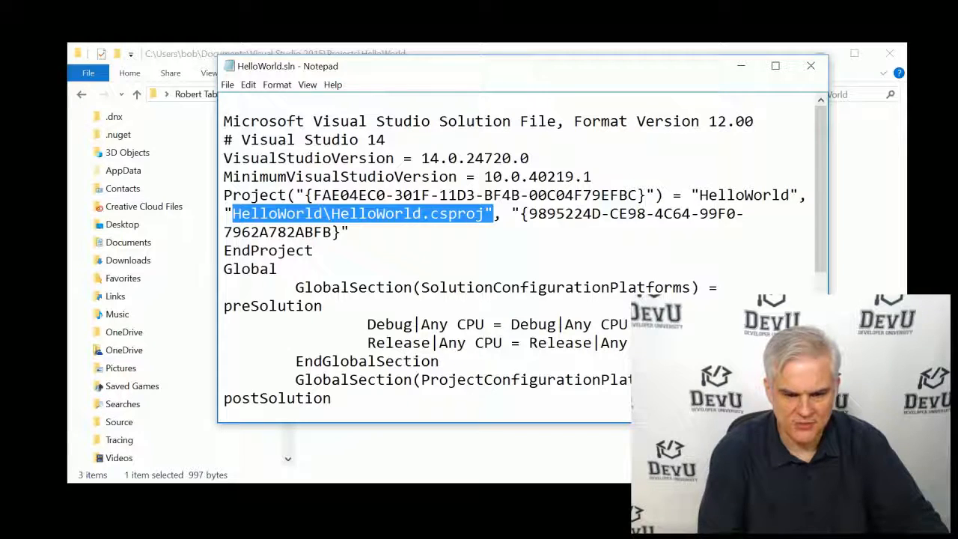
scroll(down, 3)
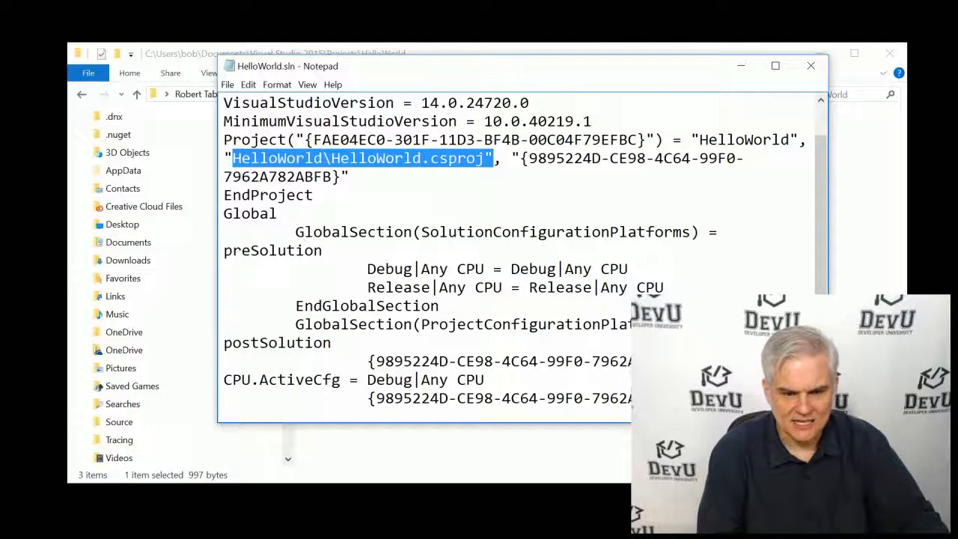
scroll(down, 3)
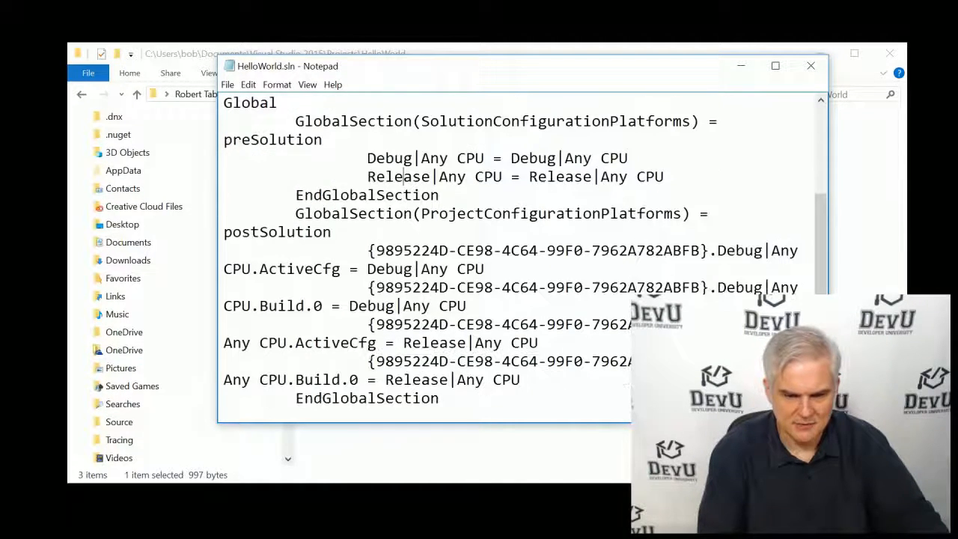
scroll(down, 3)
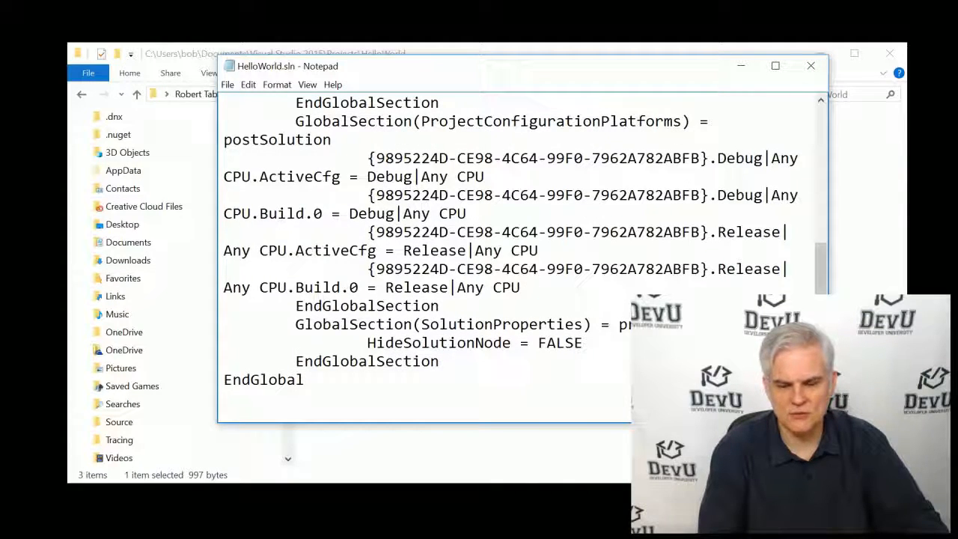
Close Notepad and select HelloWorld.csproj in the inner HelloWorld project folder
click(812, 66)
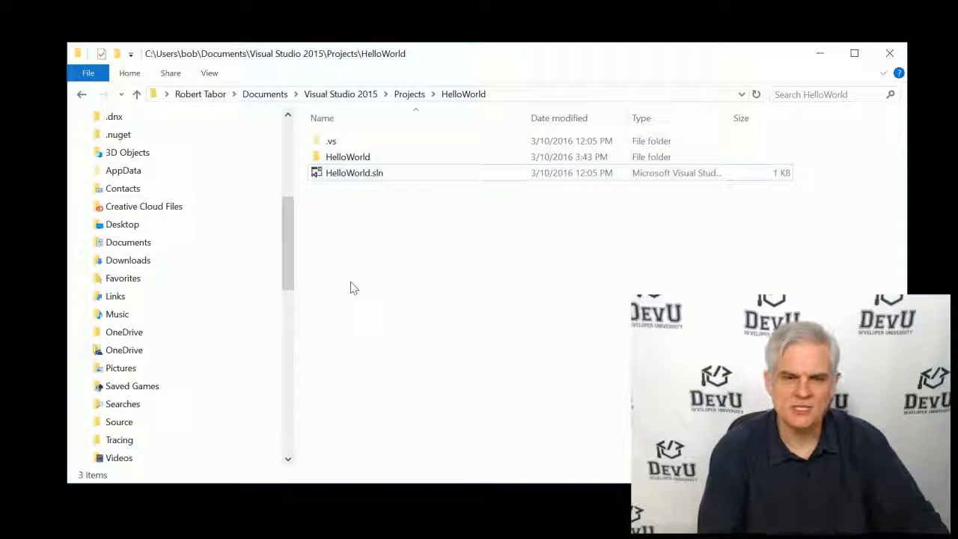
mouse_move(399, 266)
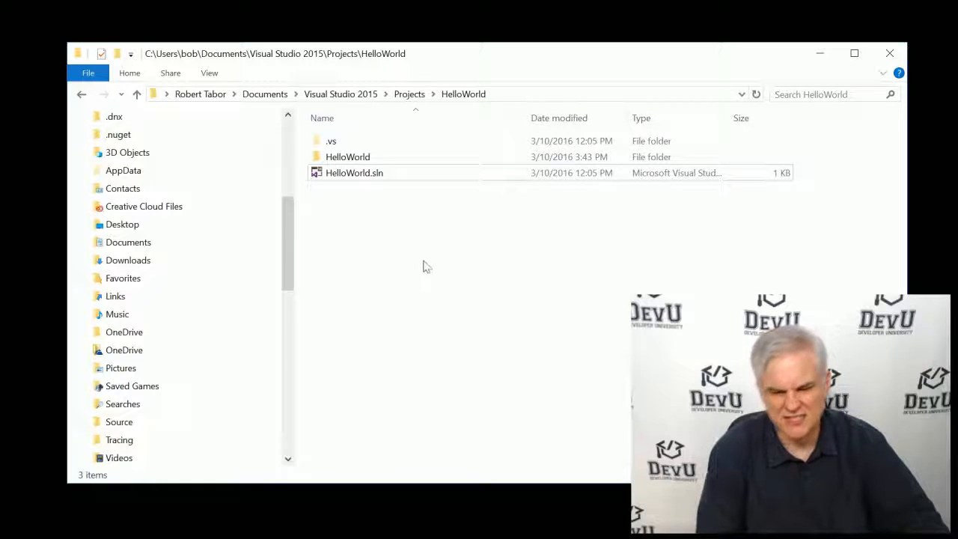
mouse_move(371, 202)
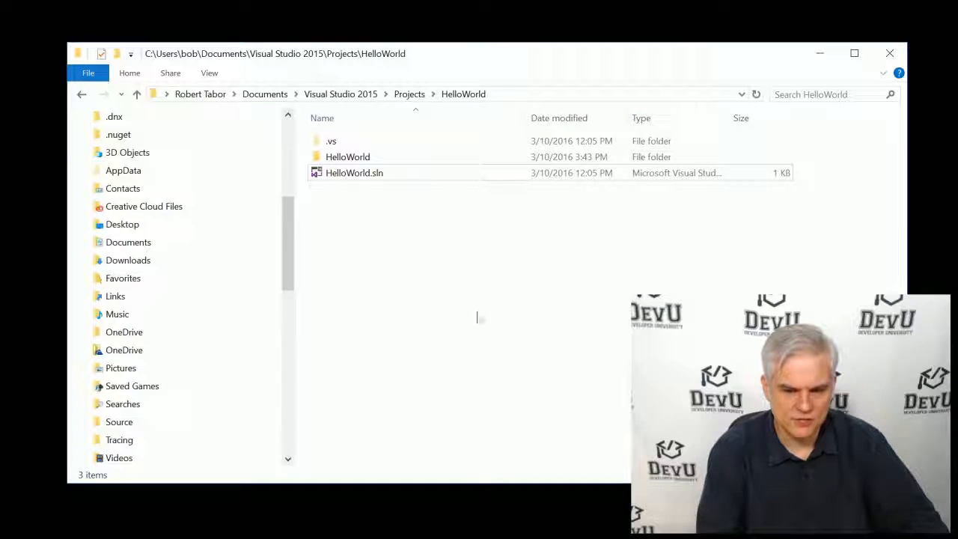
mouse_move(347, 157)
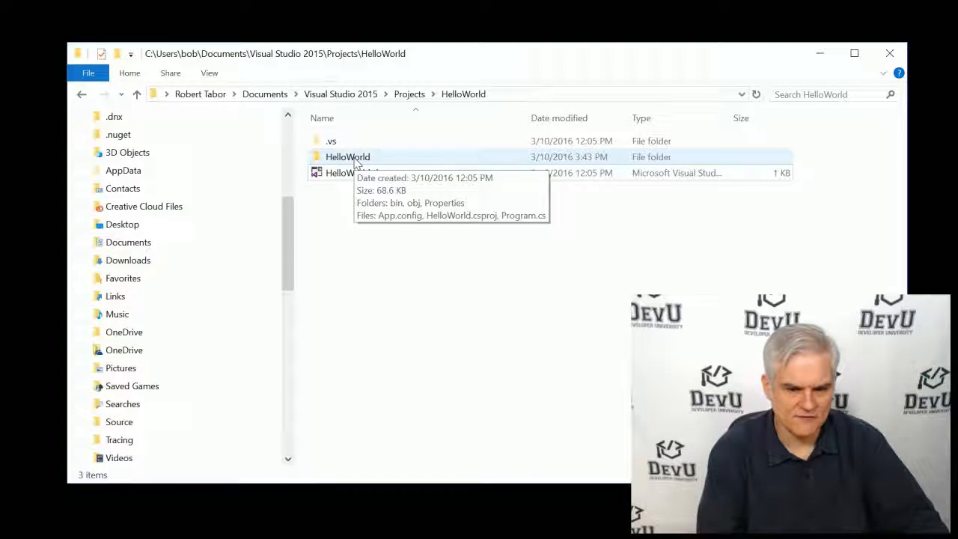
double_click(348, 157)
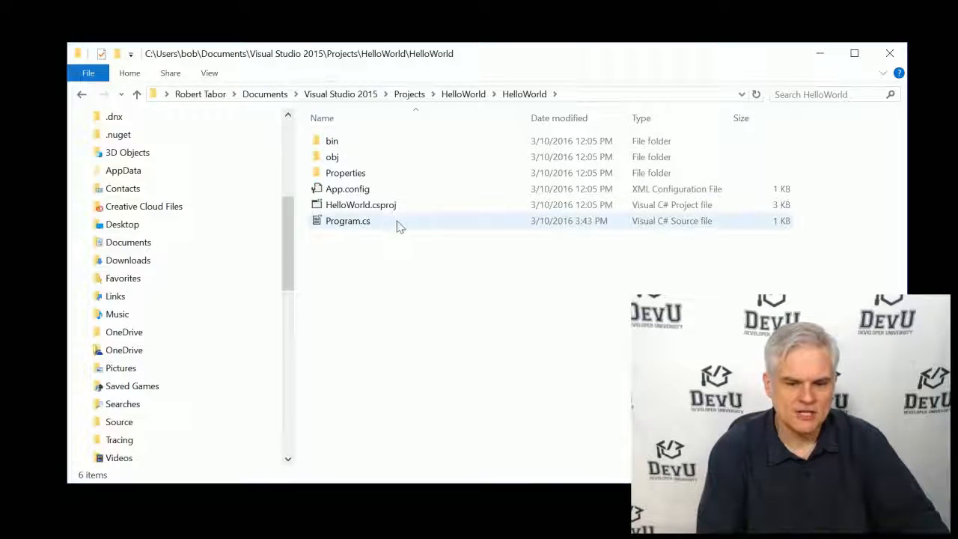
click(359, 204)
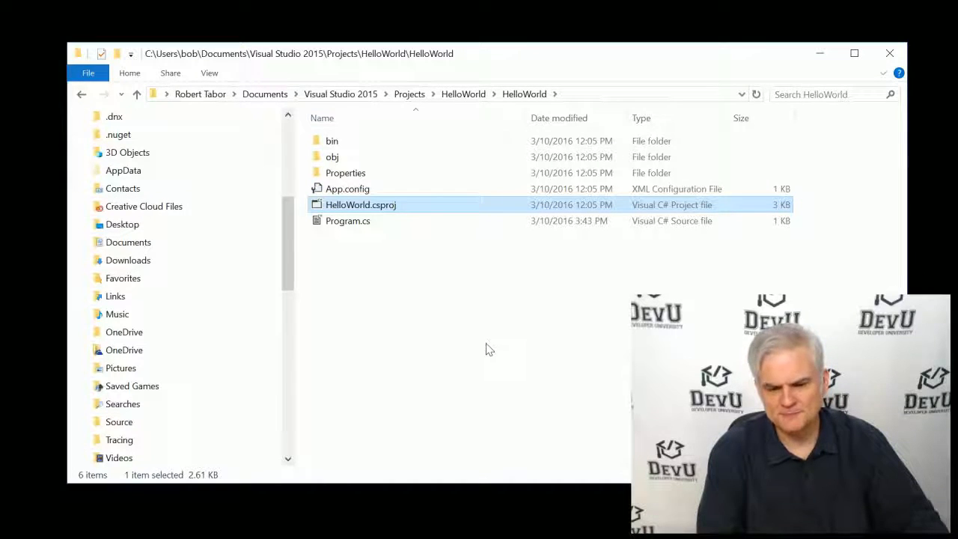
mouse_move(386, 212)
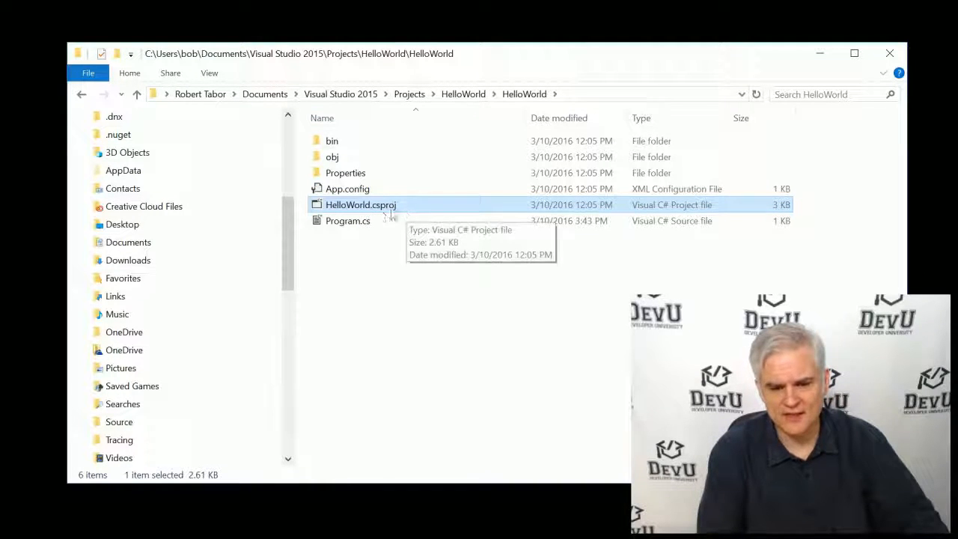
Open HelloWorld.csproj in Notepad and scroll through its XML property groups and references
right_click(361, 204)
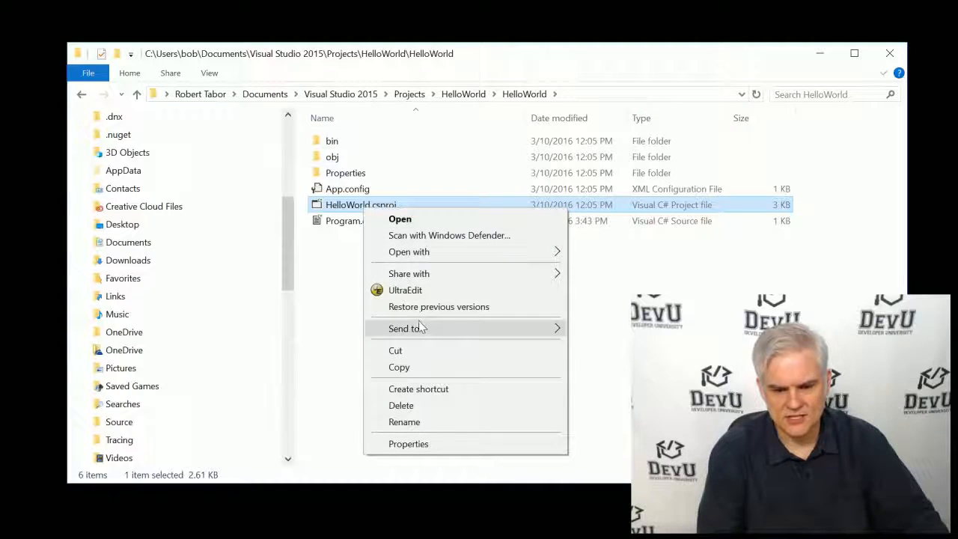
mouse_move(460, 257)
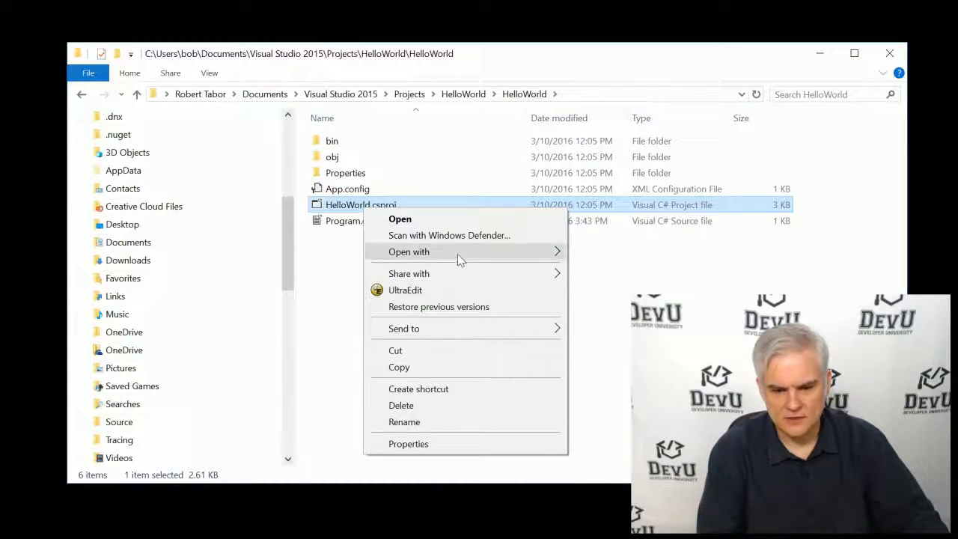
click(399, 218)
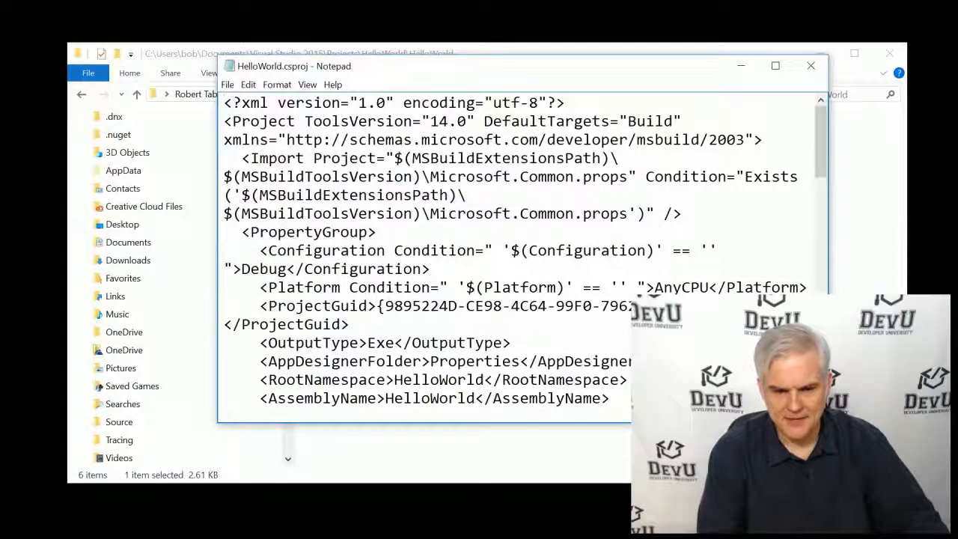
scroll(down, 3)
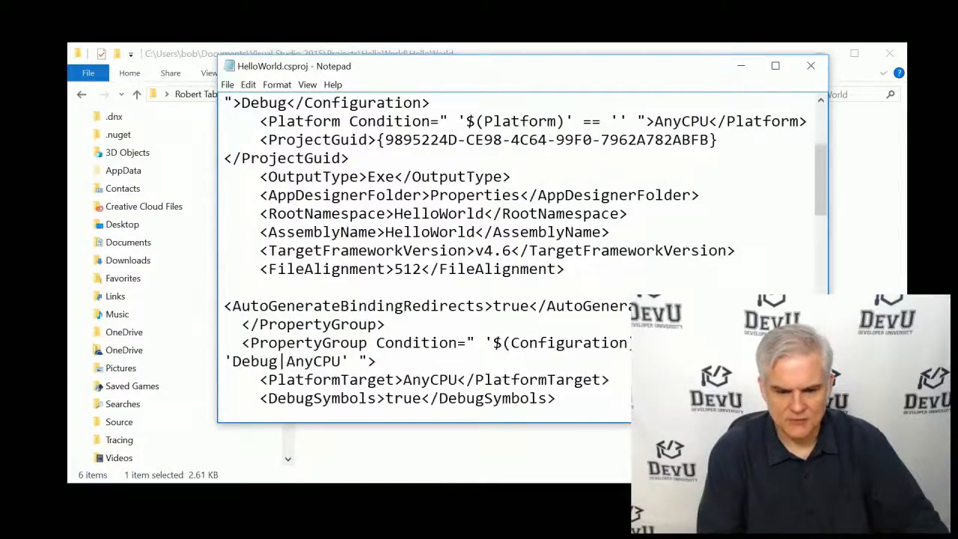
scroll(down, 3)
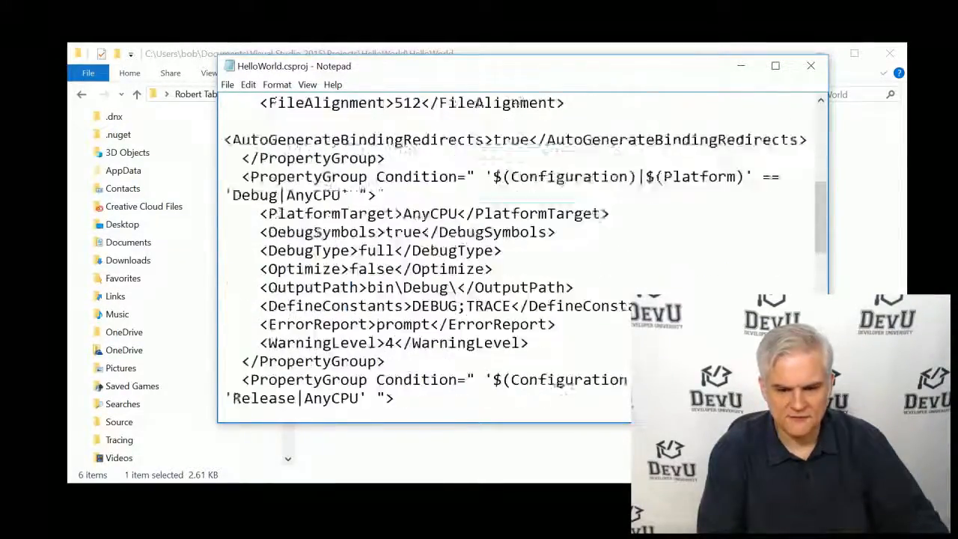
scroll(up, 3)
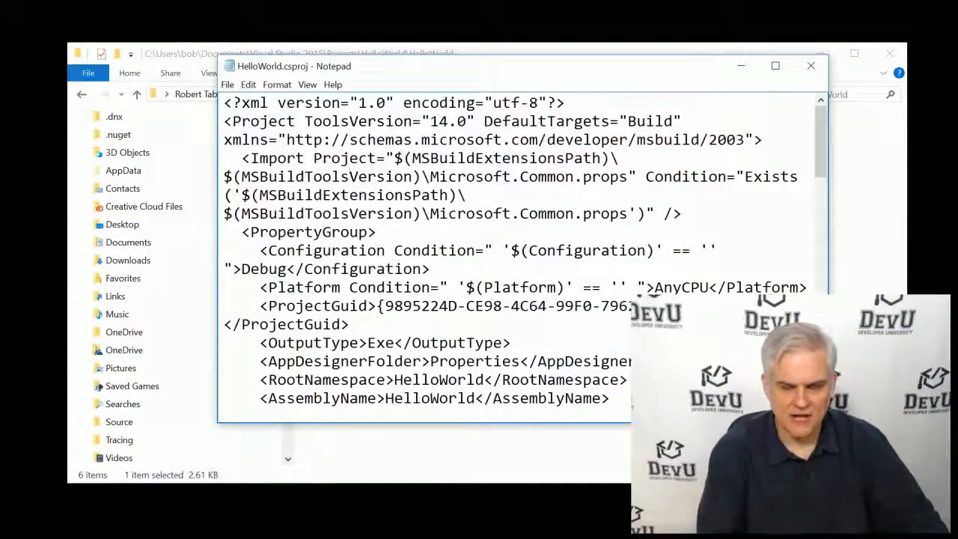
scroll(down, 3)
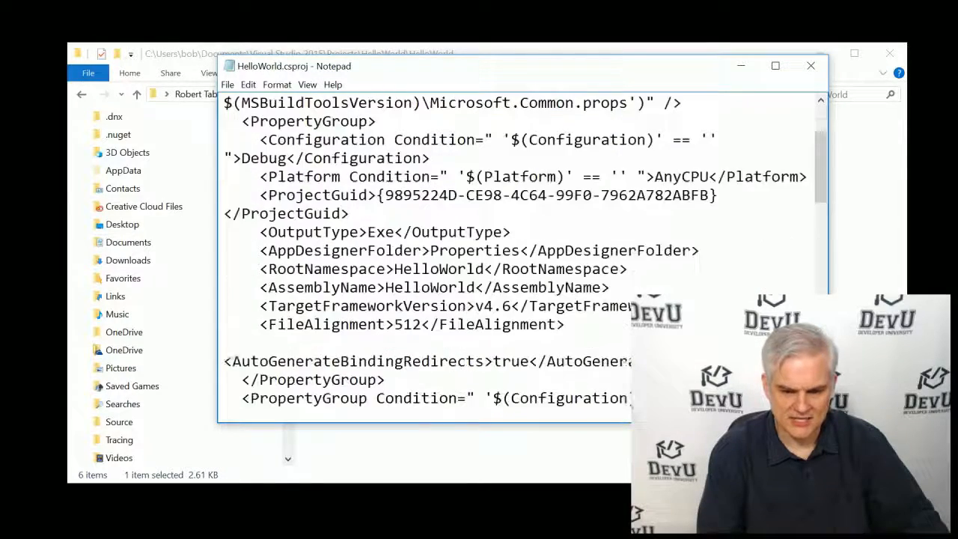
scroll(down, 3)
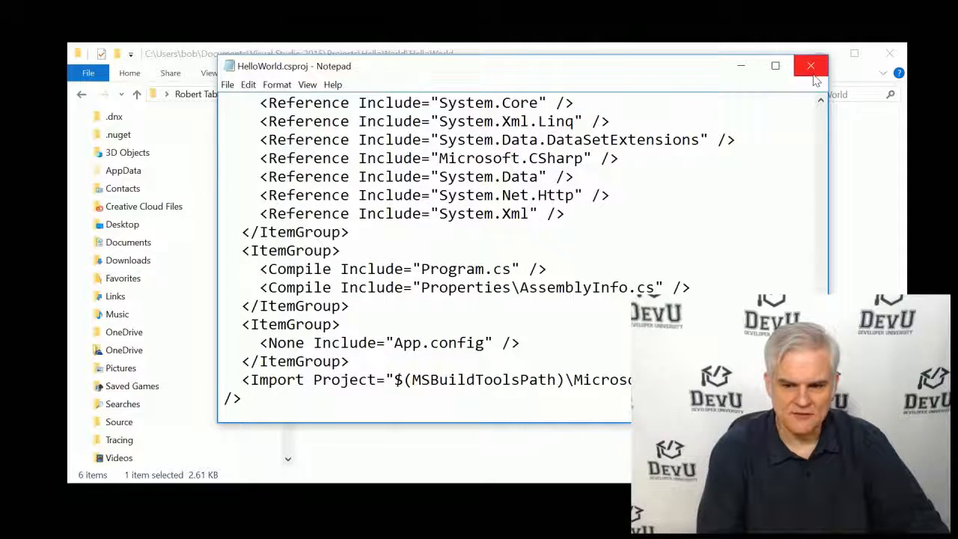
mouse_move(811, 66)
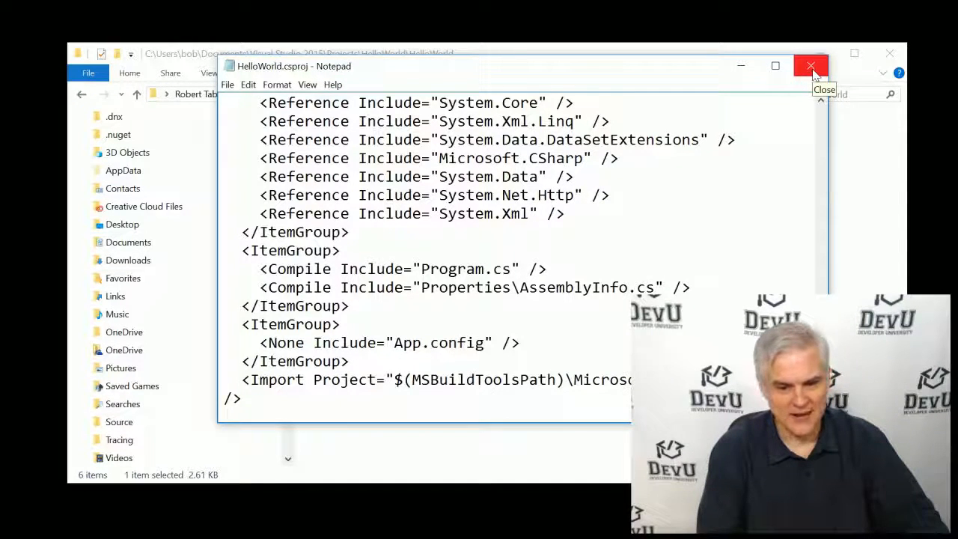
Close HelloWorld.csproj in Notepad and select the bin folder in the project directory
click(812, 66)
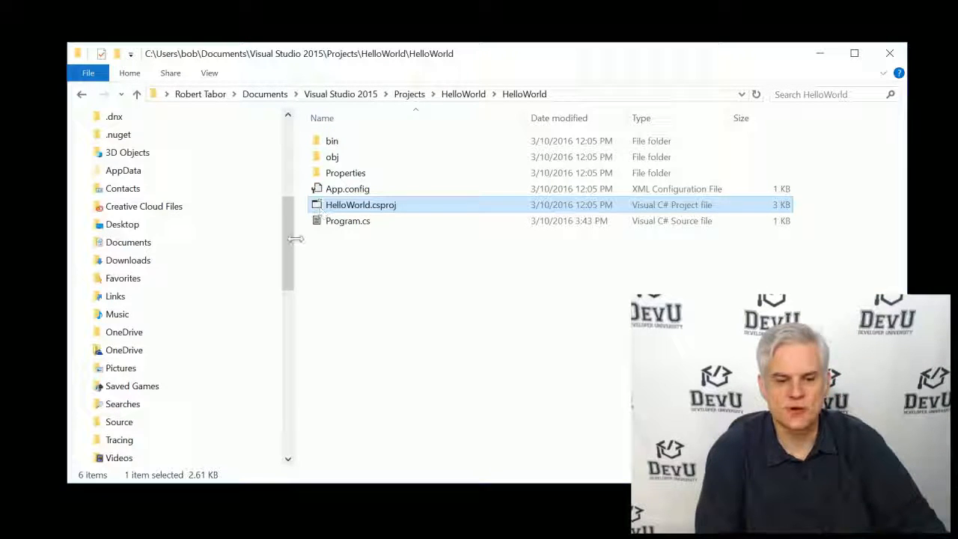
click(380, 239)
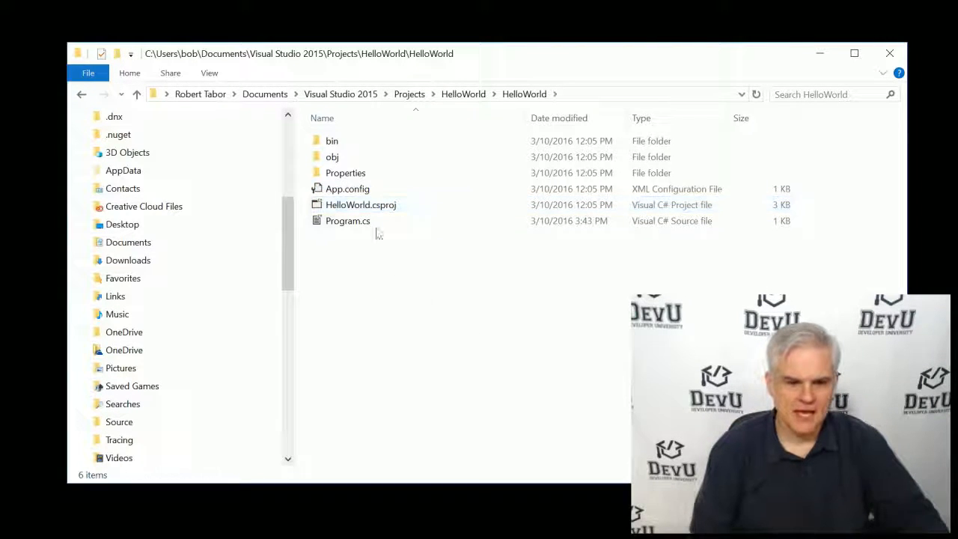
click(333, 140)
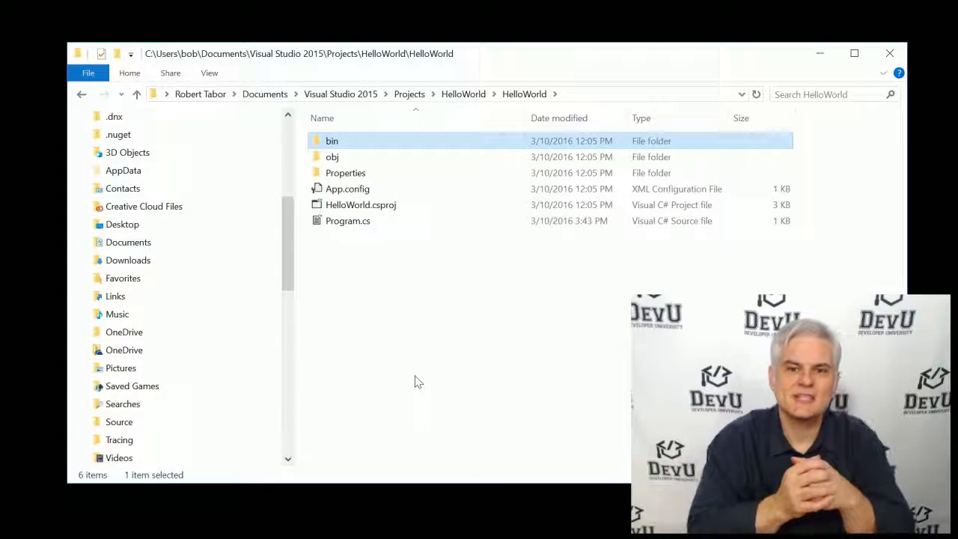
mouse_move(333, 153)
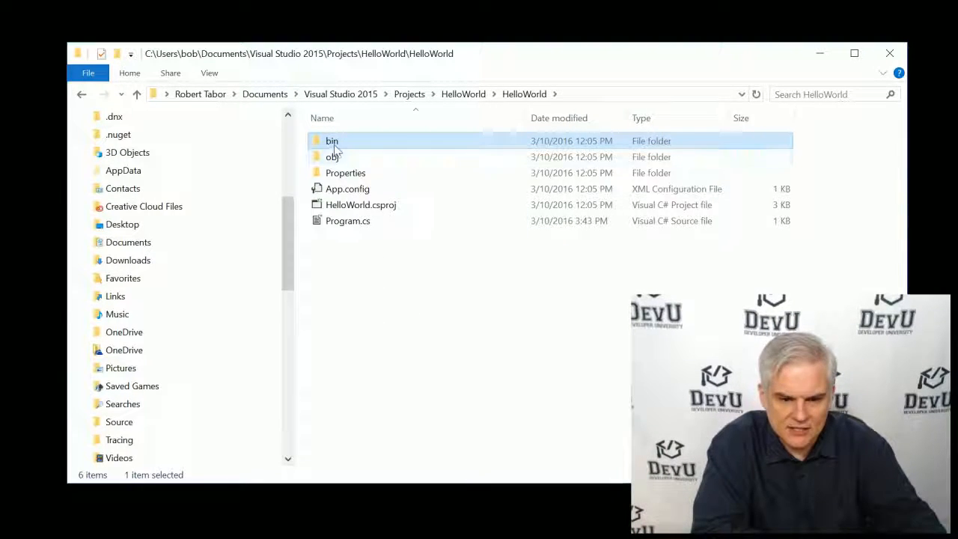
Navigate into bin and then Debug to reach the build output folder
double_click(333, 140)
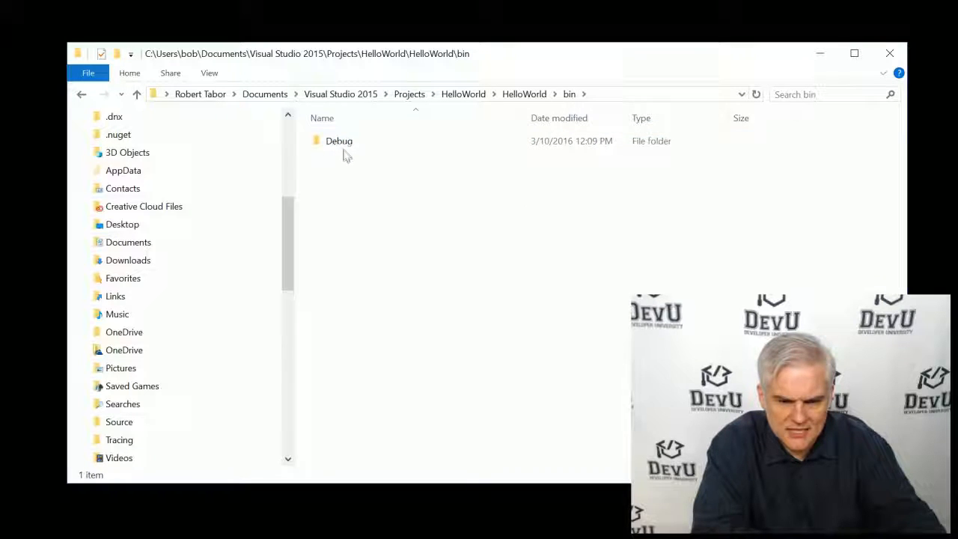
click(338, 141)
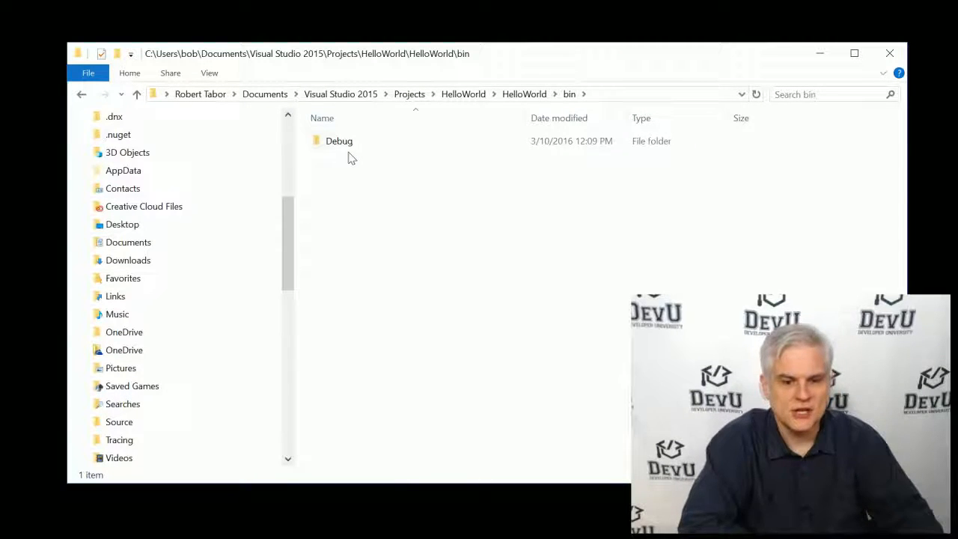
double_click(339, 141)
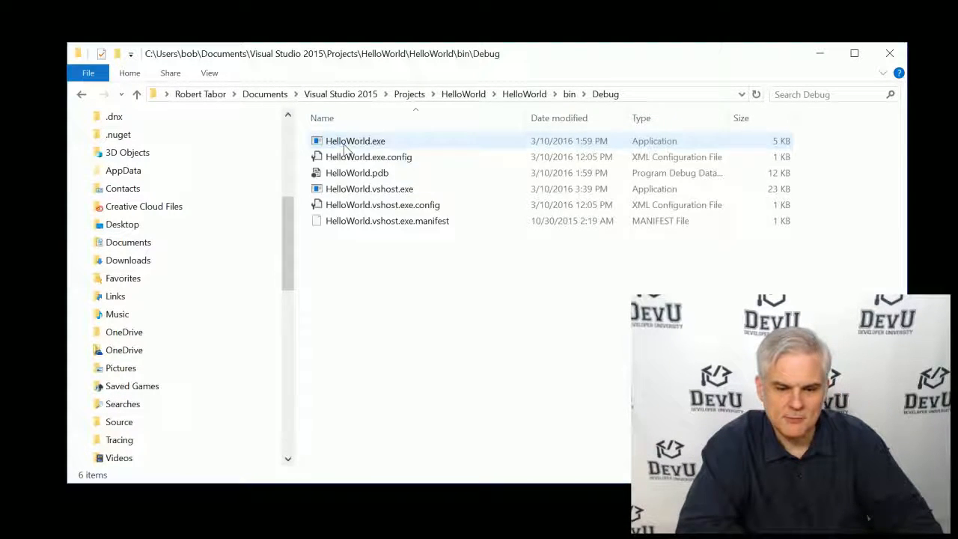
Select HelloWorld.exe among the config, pdb and vshost files
click(368, 157)
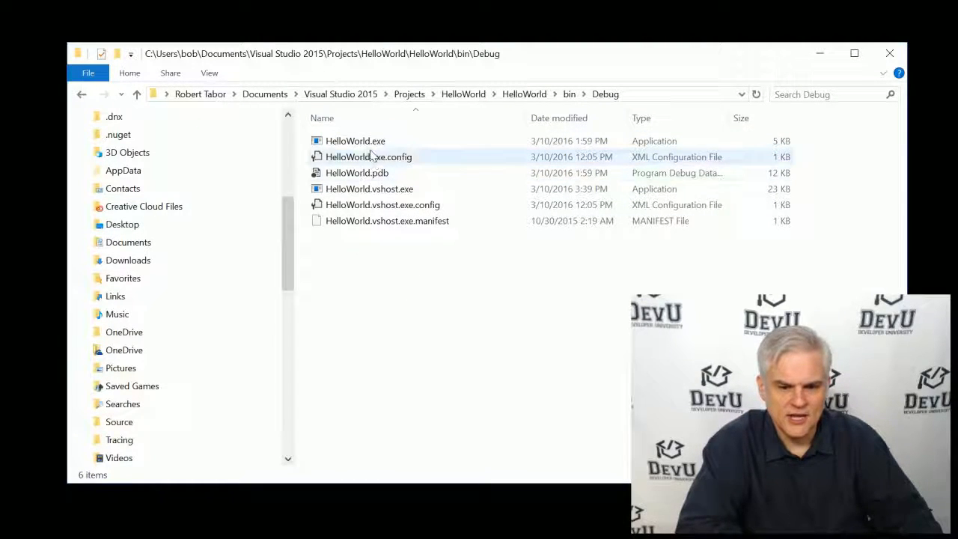
click(355, 141)
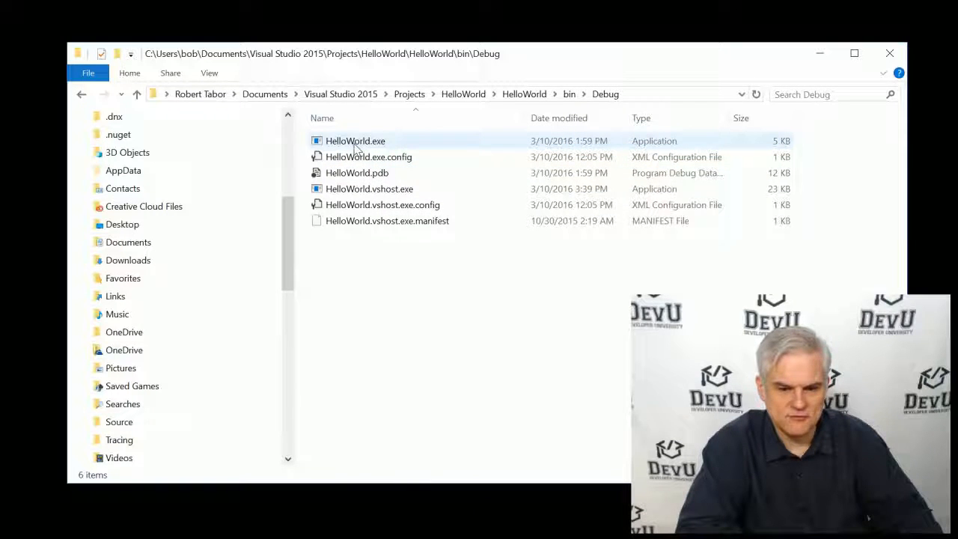
click(355, 141)
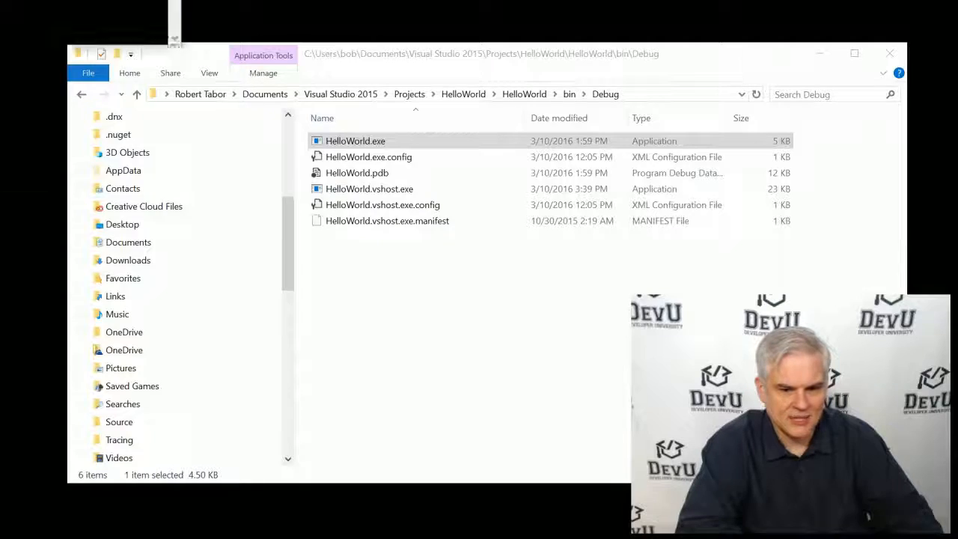
double_click(355, 141)
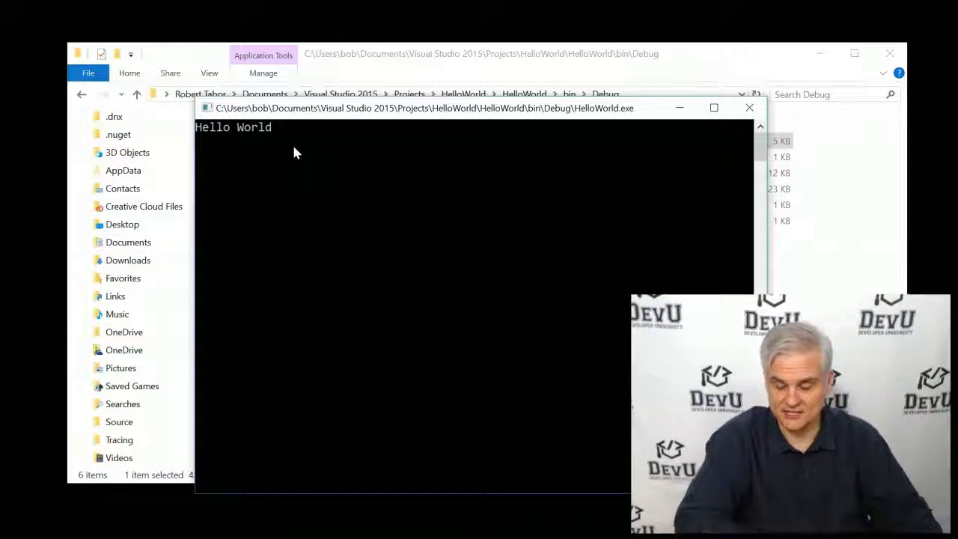
click(748, 107)
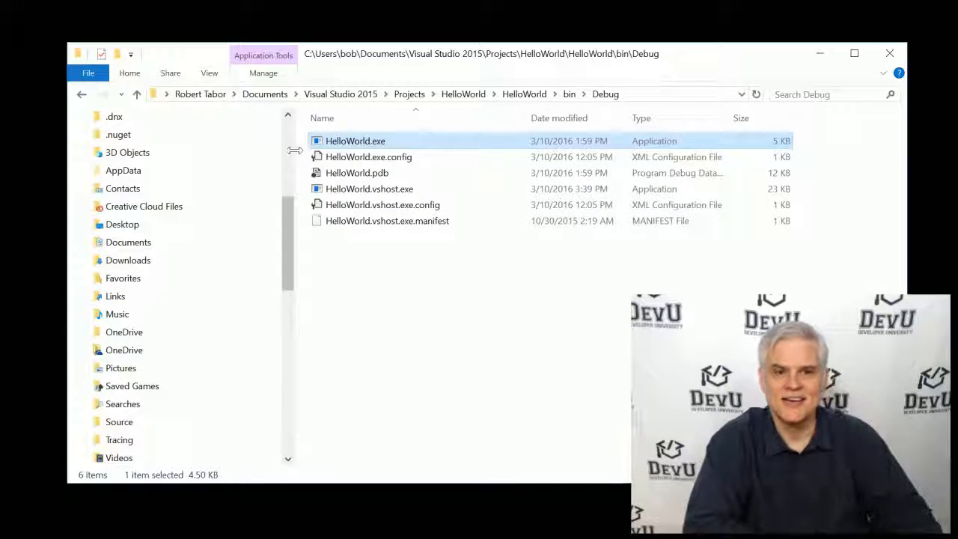
mouse_move(521, 312)
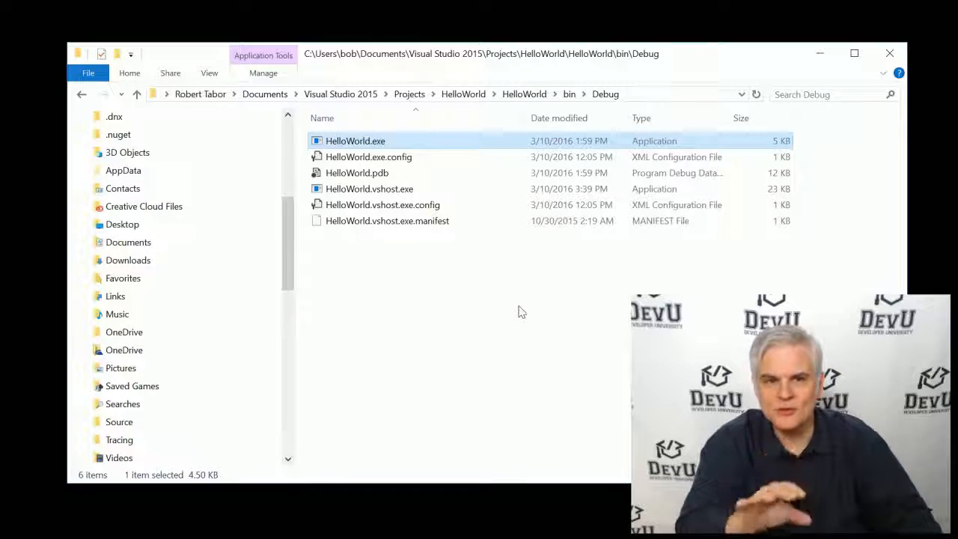
mouse_move(530, 310)
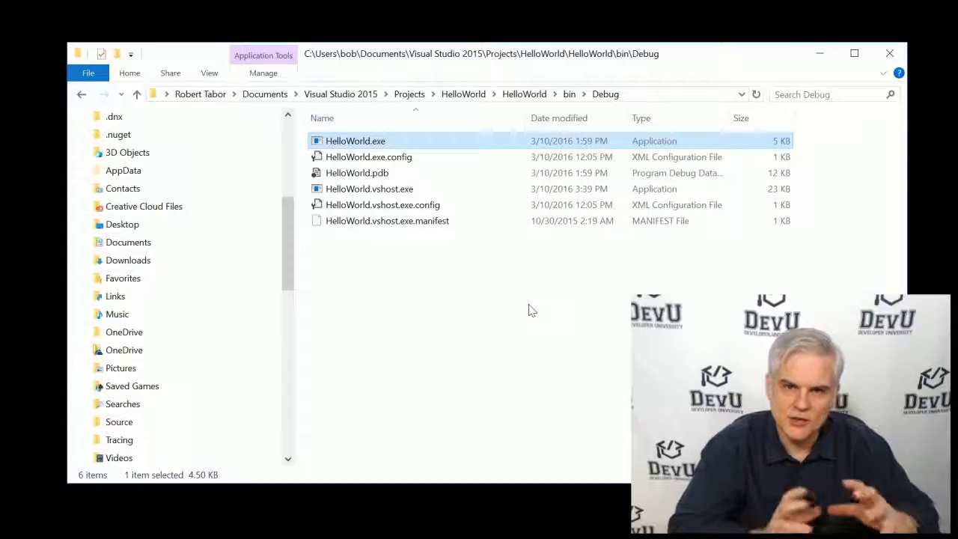
mouse_move(539, 271)
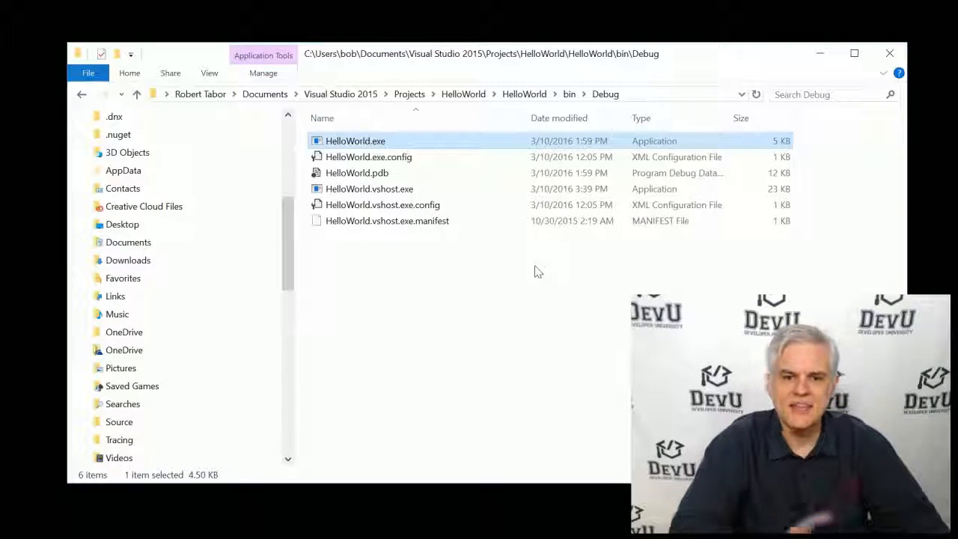